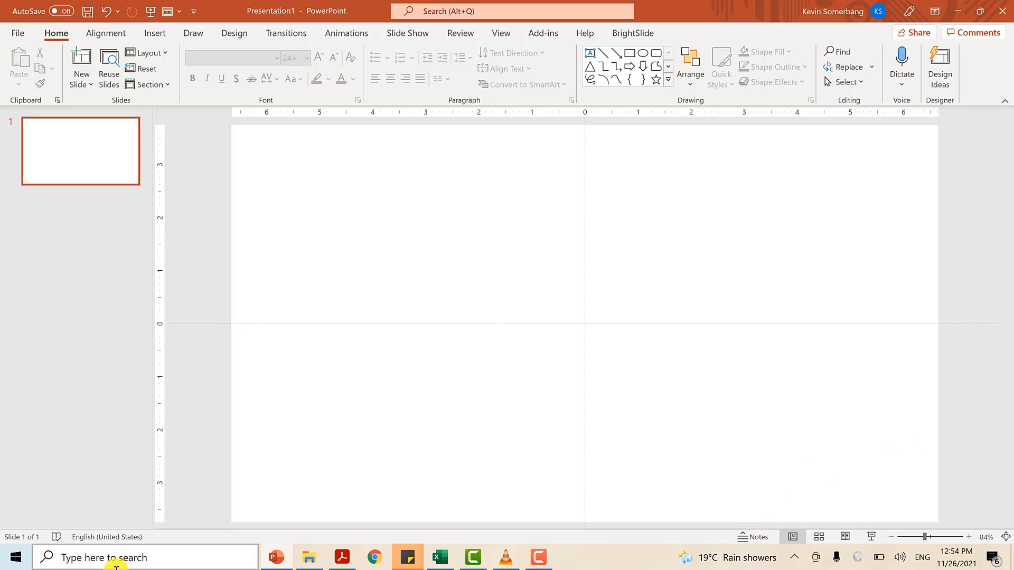
- Launch Snipping Tool from Windows Search by searching 'snip'
{"action": "type", "text": "snip"}
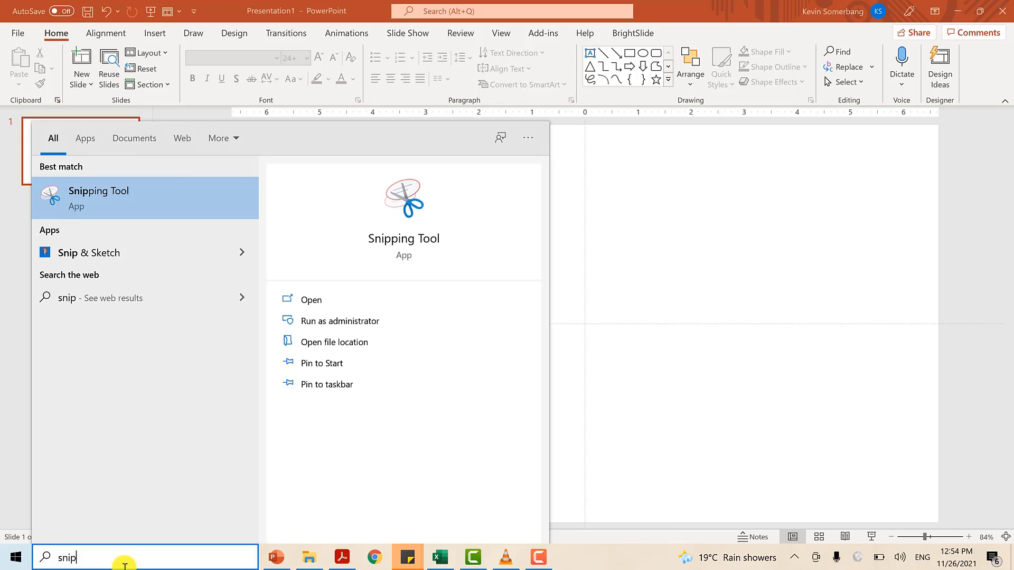
{"action": "left_click", "coordinate": [98, 199]}
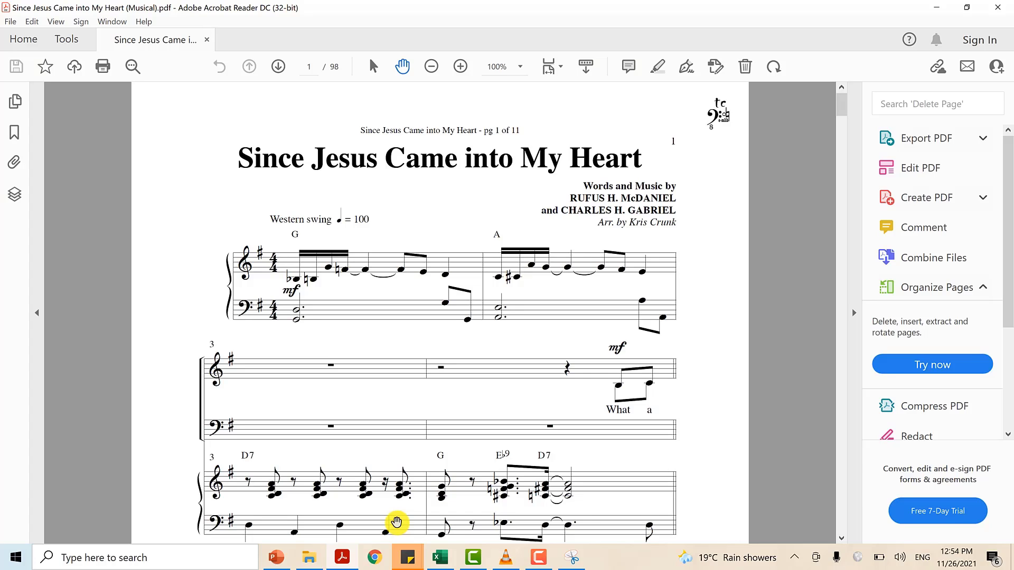
- Capture a new snip of the song title and first system on page 1
{"action": "left_click", "coordinate": [575, 558]}
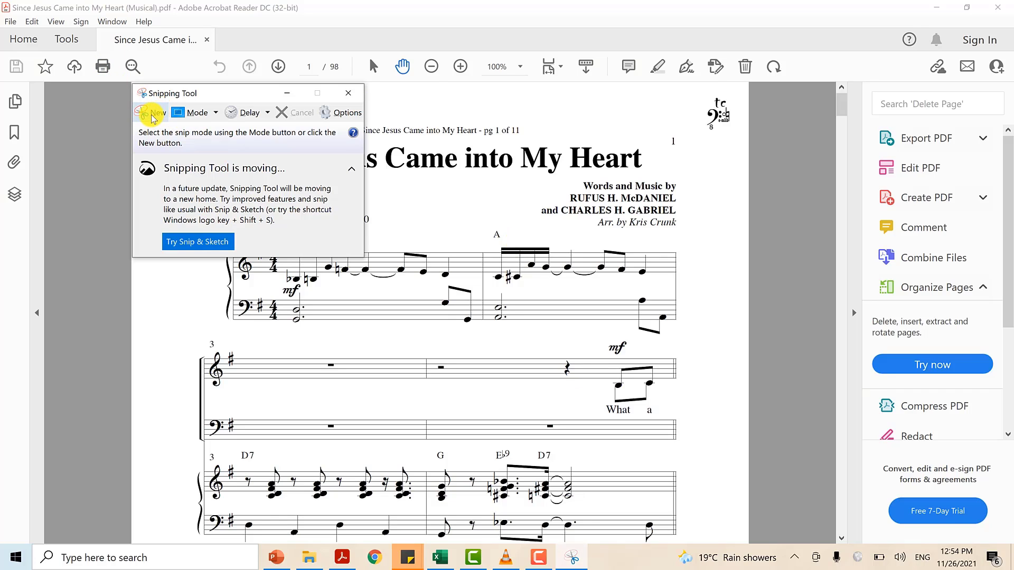
{"action": "left_click", "coordinate": [153, 112]}
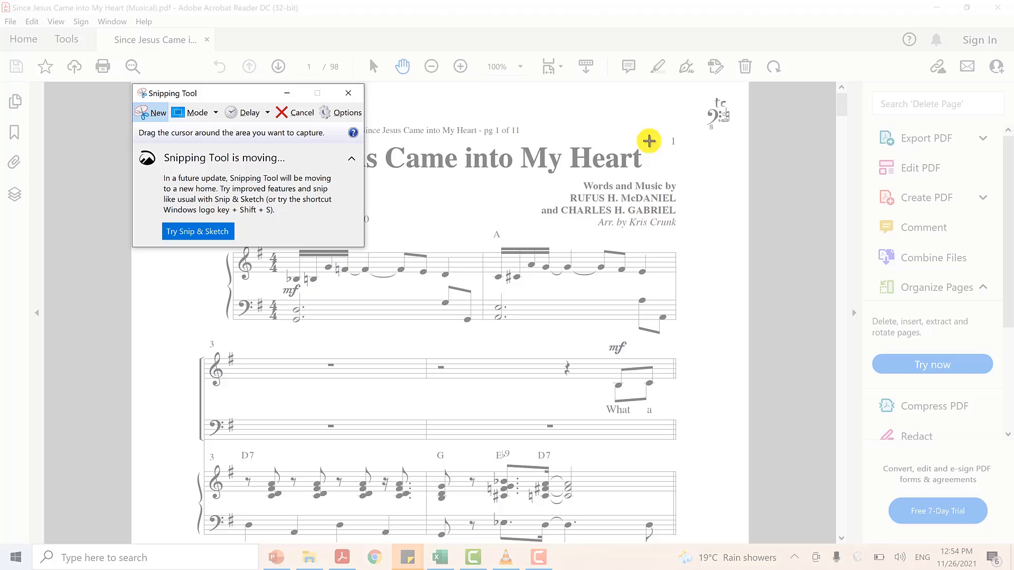
{"action": "mouse_move", "coordinate": [722, 130]}
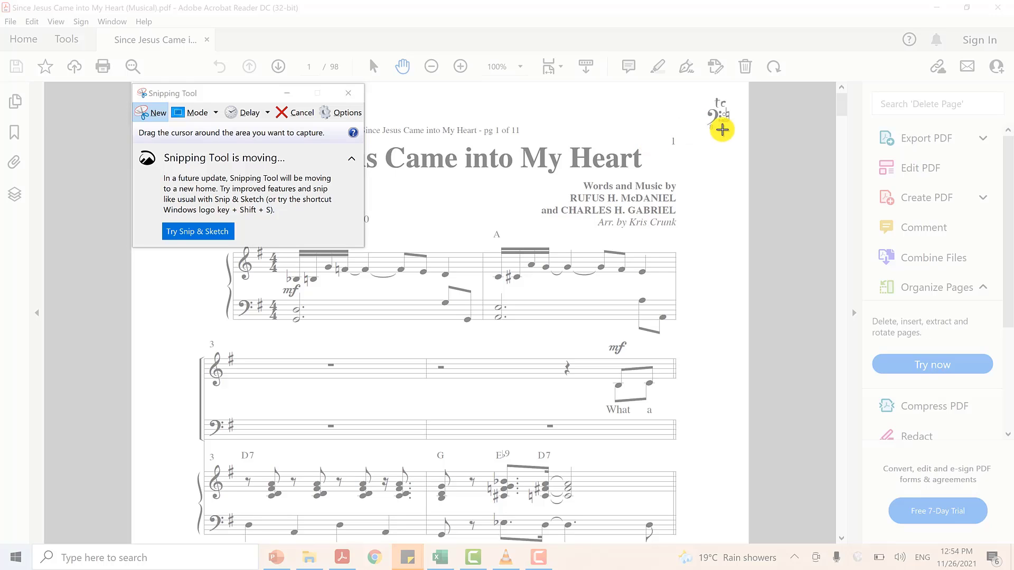
{"action": "left_click_drag", "start_coordinate": [721, 129], "coordinate": [200, 341]}
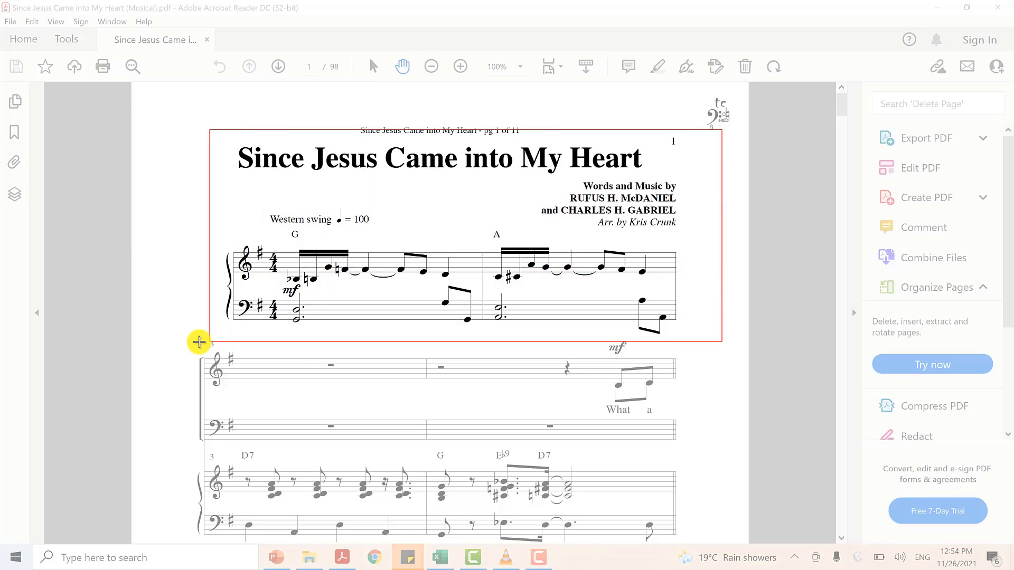
{"action": "mouse_move", "coordinate": [169, 338]}
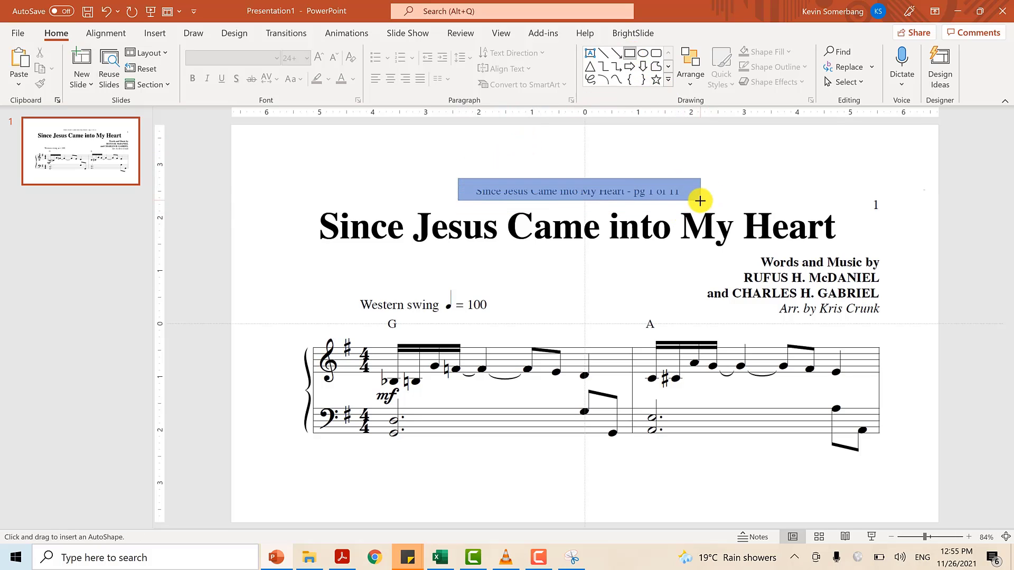
- Hide the running header and page number on slide 1 under outline-free boxes
{"action": "left_click", "coordinate": [488, 52]}
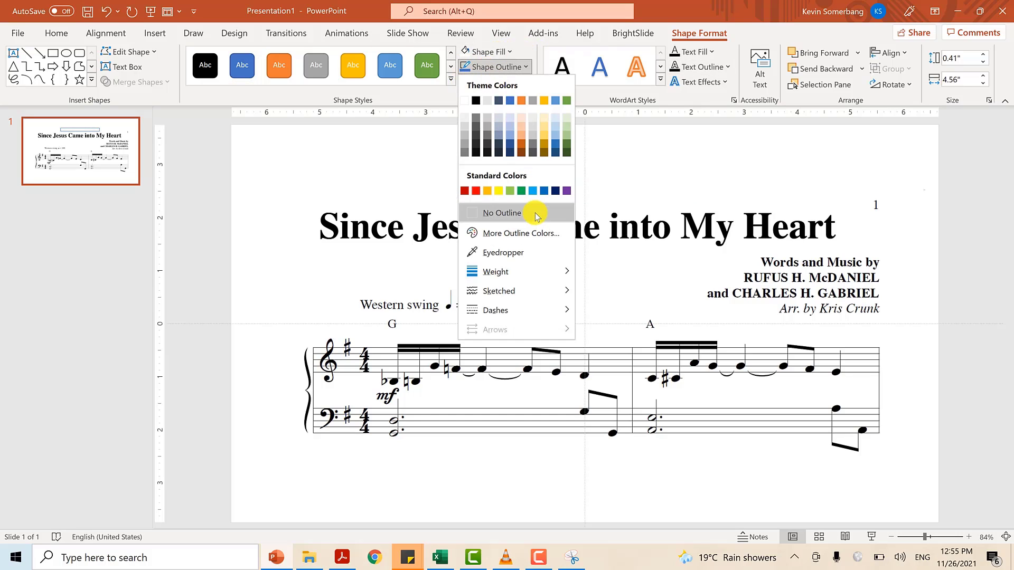
{"action": "left_click", "coordinate": [500, 213]}
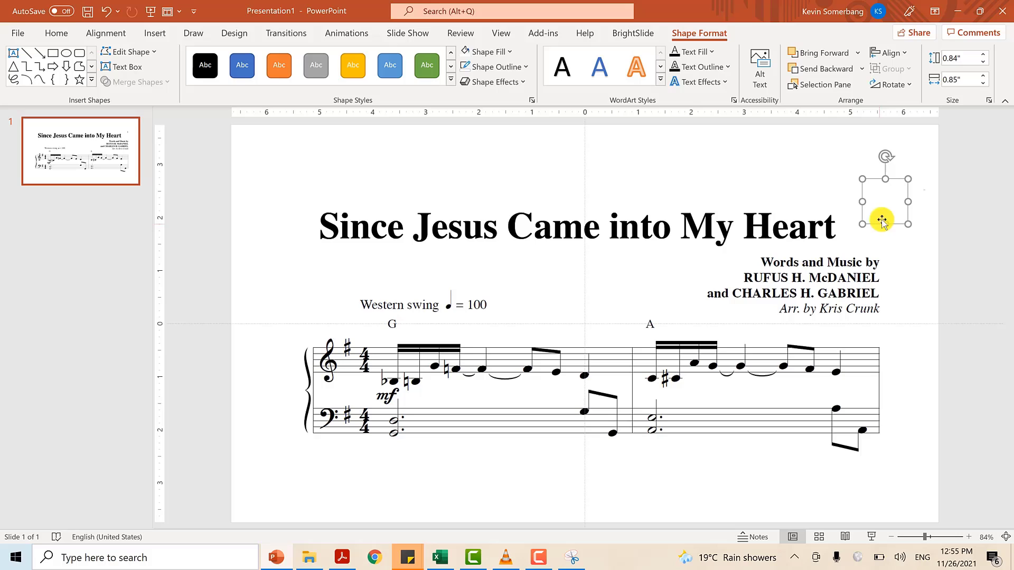
{"action": "left_click", "coordinate": [82, 64]}
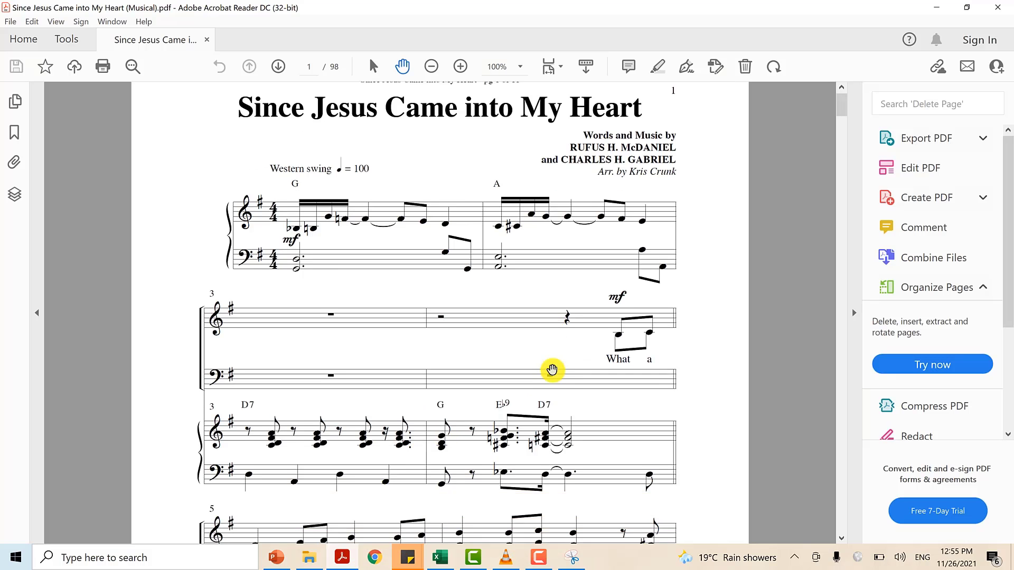
- Capture the second system and the next system of the score as new snips
{"action": "scroll", "scroll_direction": "down", "scroll_amount": 3}
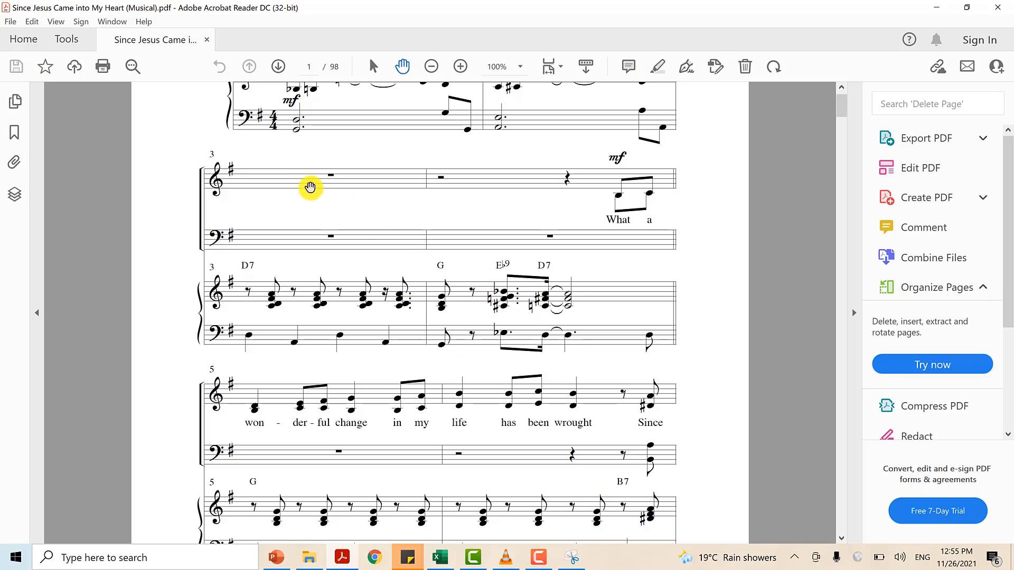
{"action": "mouse_move", "coordinate": [518, 276]}
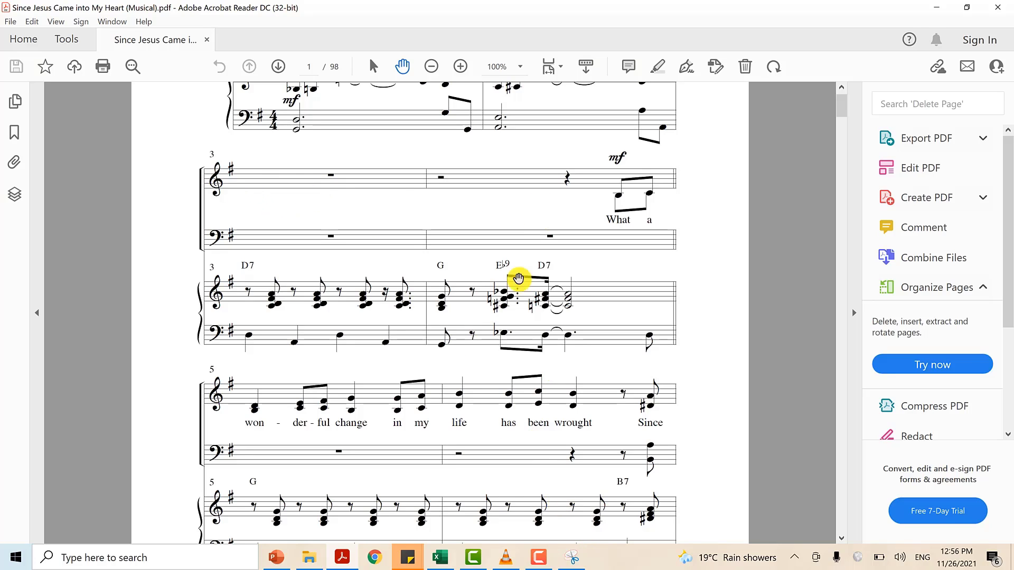
{"action": "mouse_move", "coordinate": [207, 177]}
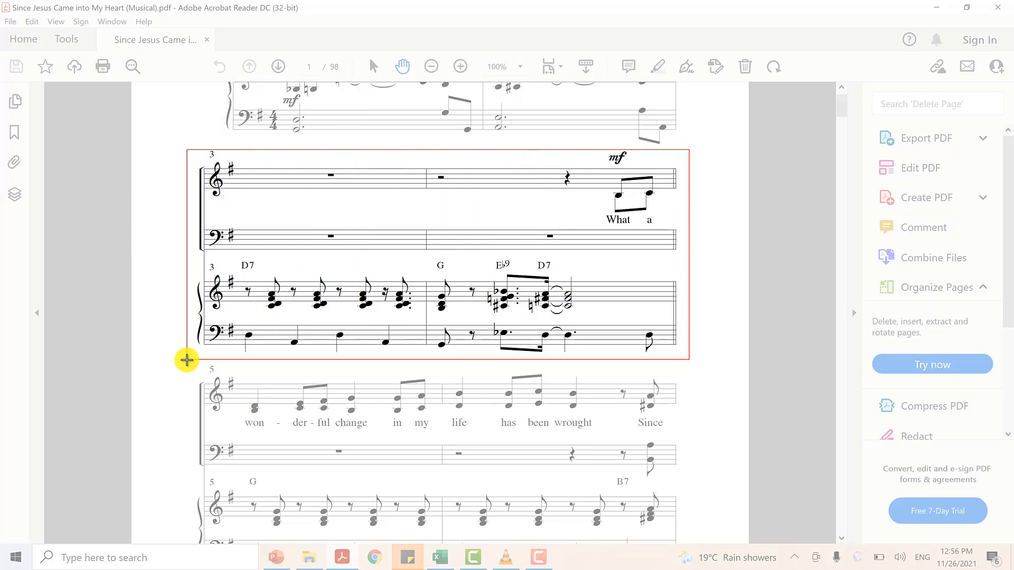
{"action": "left_click", "coordinate": [406, 556]}
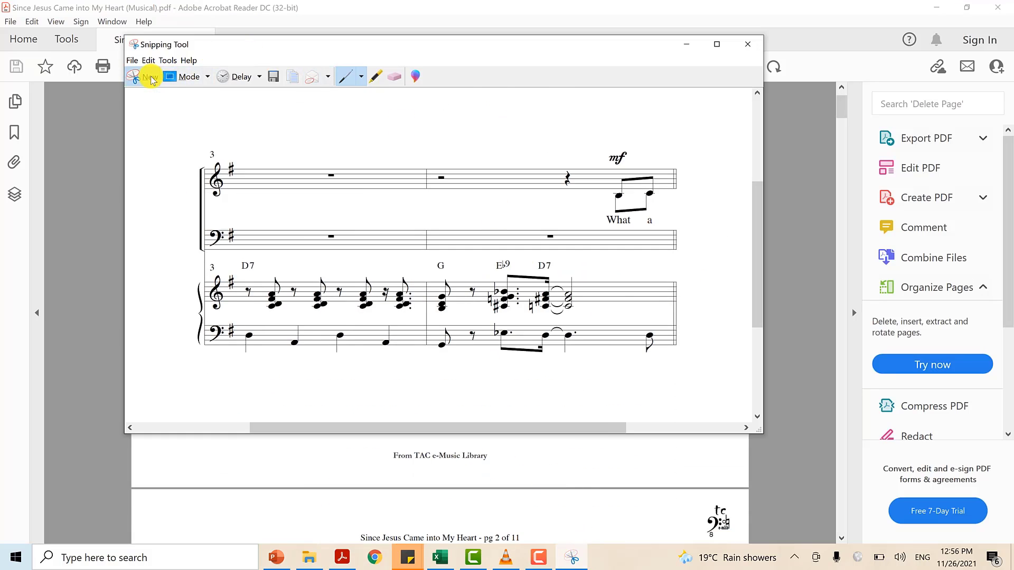
{"action": "left_click", "coordinate": [150, 76]}
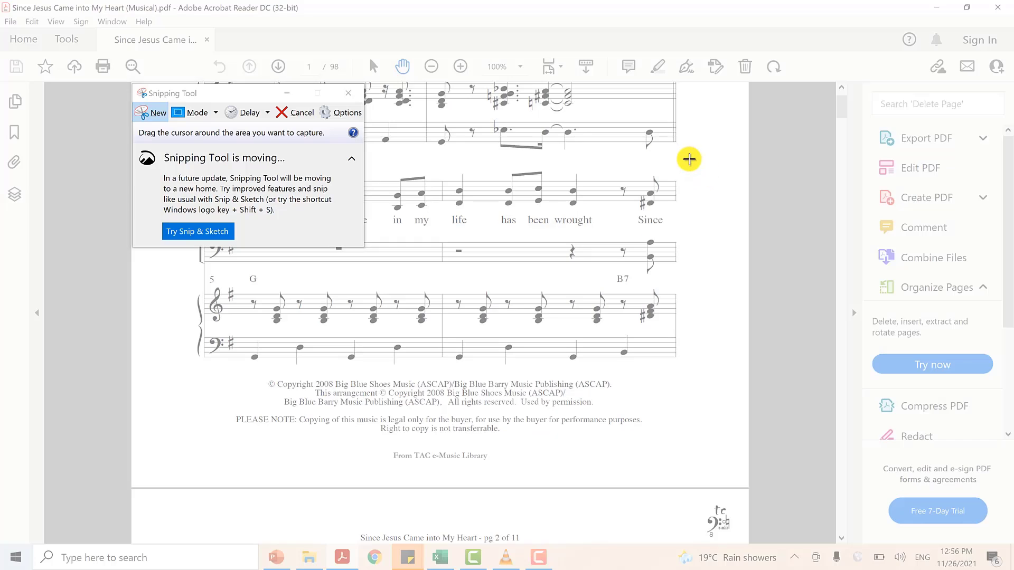
{"action": "left_click_drag", "start_coordinate": [689, 159], "coordinate": [183, 370]}
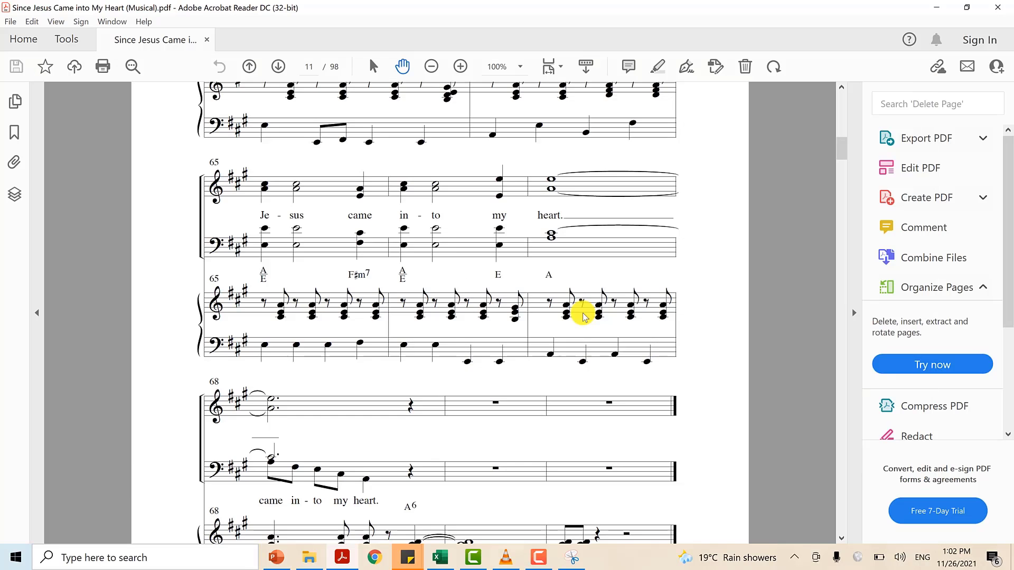
- Review the pasted score slides from the title slide onward through the 33-slide deck
{"action": "scroll", "scroll_direction": "down", "scroll_amount": 3}
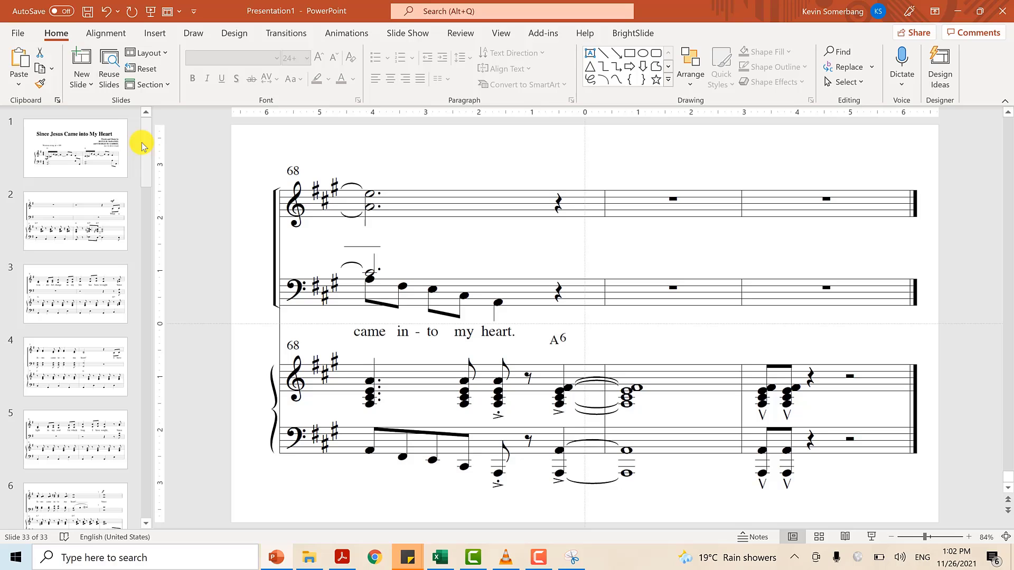
{"action": "left_click", "coordinate": [76, 153]}
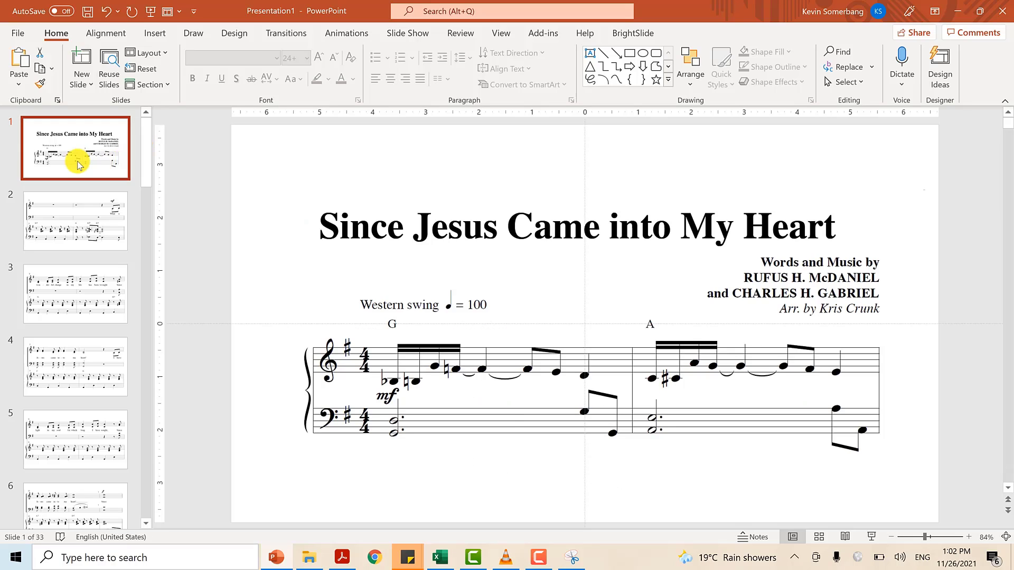
{"action": "left_click", "coordinate": [65, 213]}
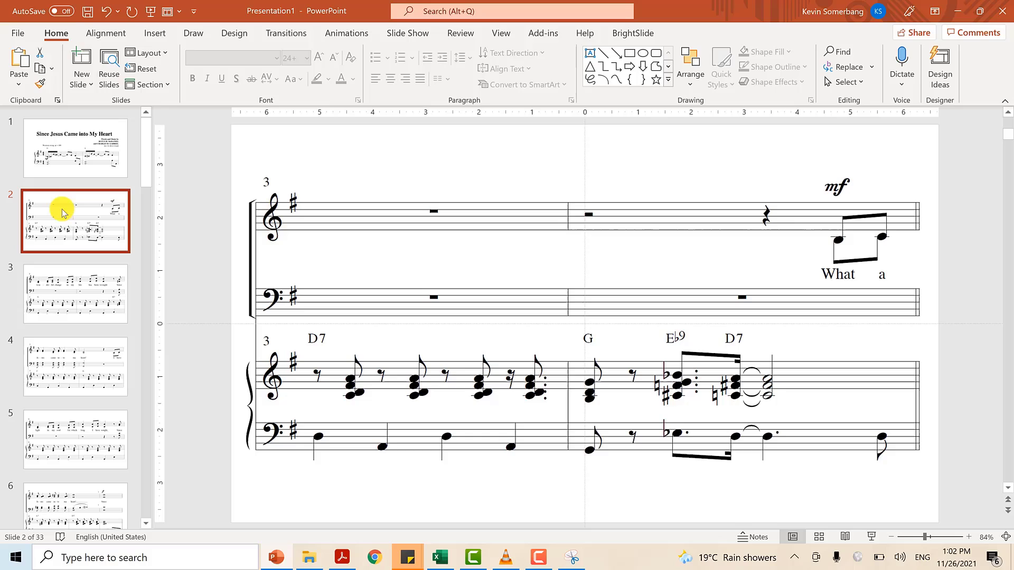
{"action": "mouse_move", "coordinate": [333, 152]}
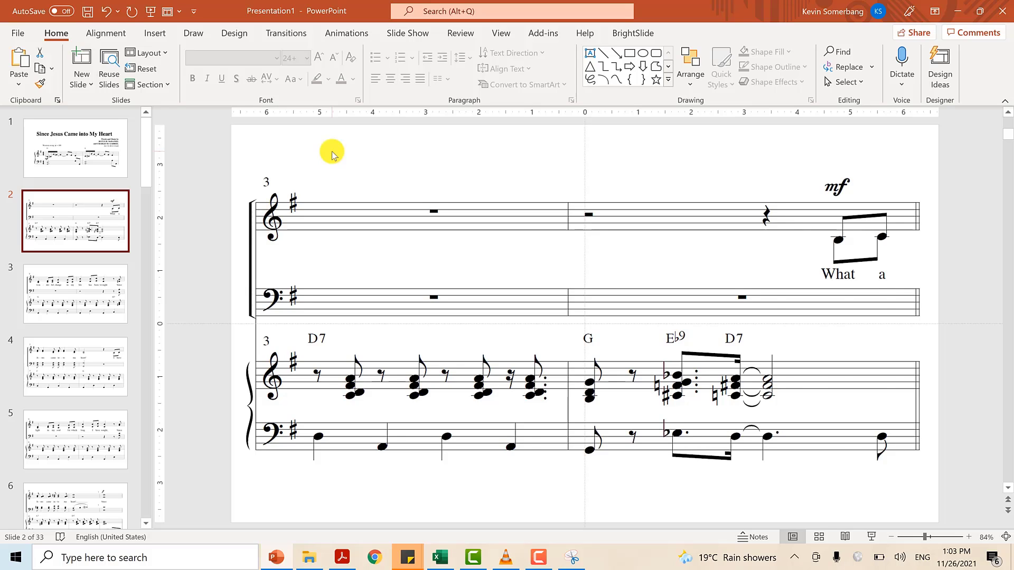
{"action": "left_click", "coordinate": [75, 366]}
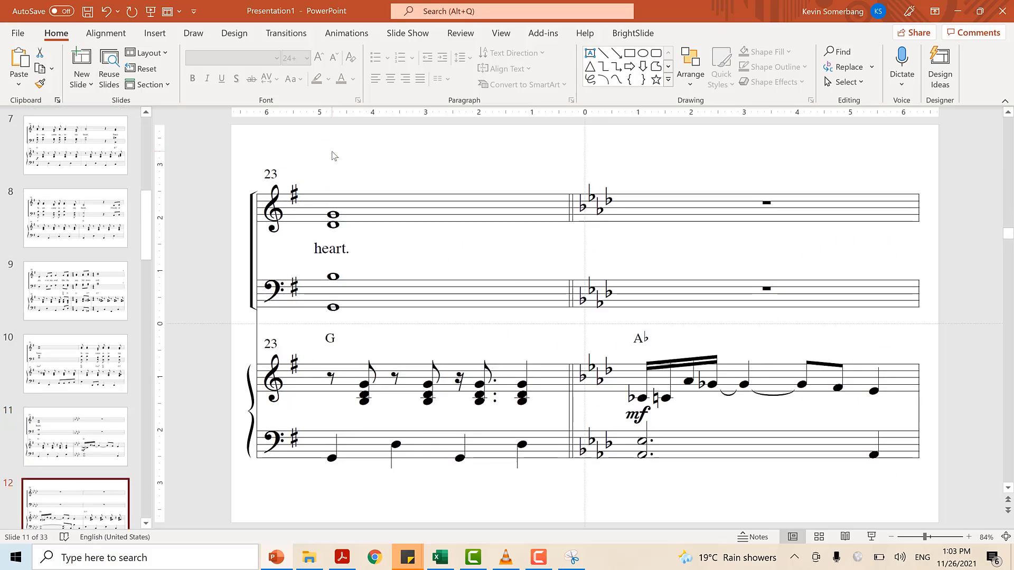
{"action": "scroll", "scroll_direction": "down", "scroll_amount": 3}
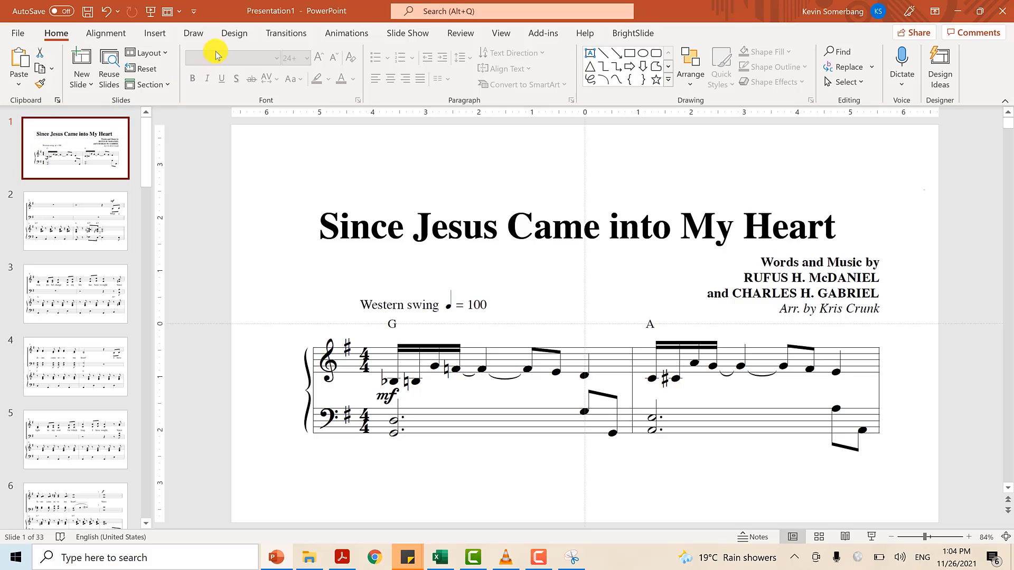
- Start a screen recording and play the Since Jesus Came audio file in VLC
{"action": "left_click", "coordinate": [155, 33]}
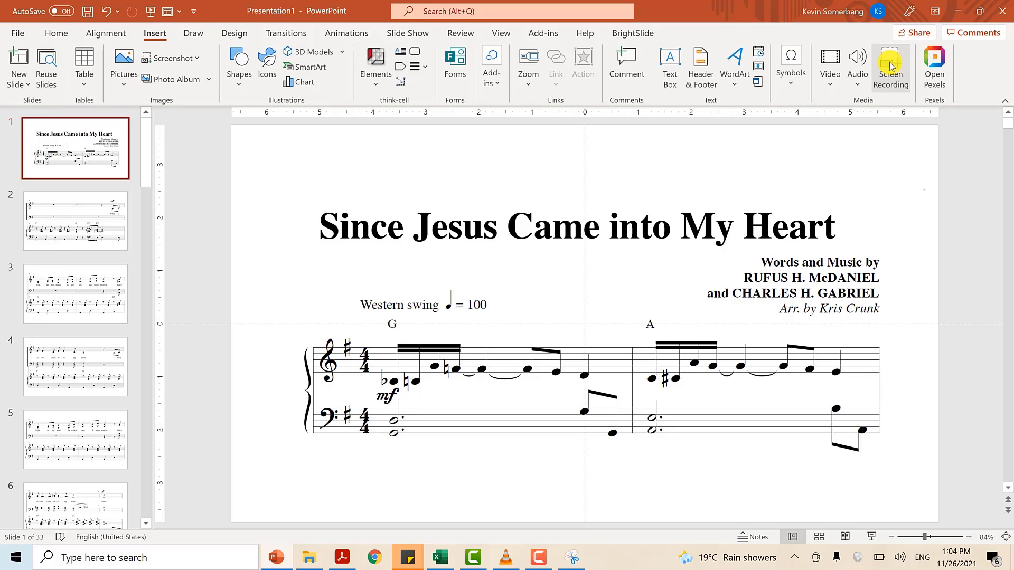
{"action": "left_click", "coordinate": [891, 63]}
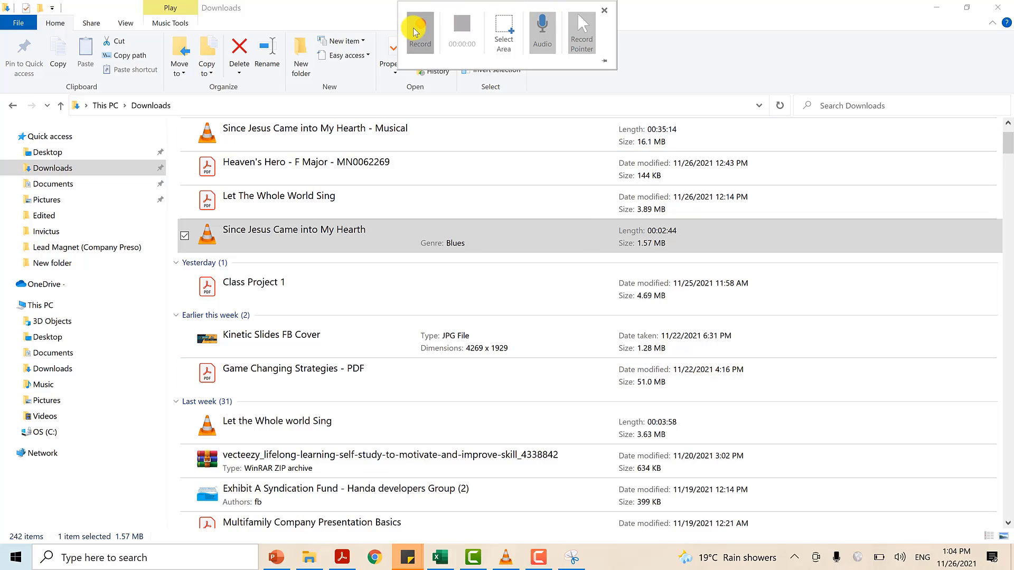
{"action": "left_click", "coordinate": [420, 30]}
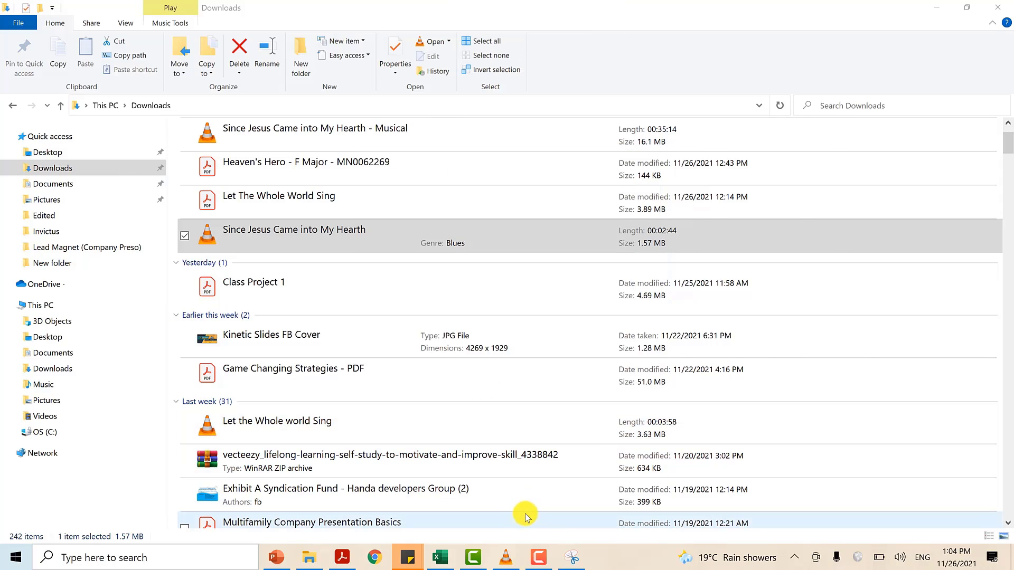
{"action": "double_click", "coordinate": [294, 230]}
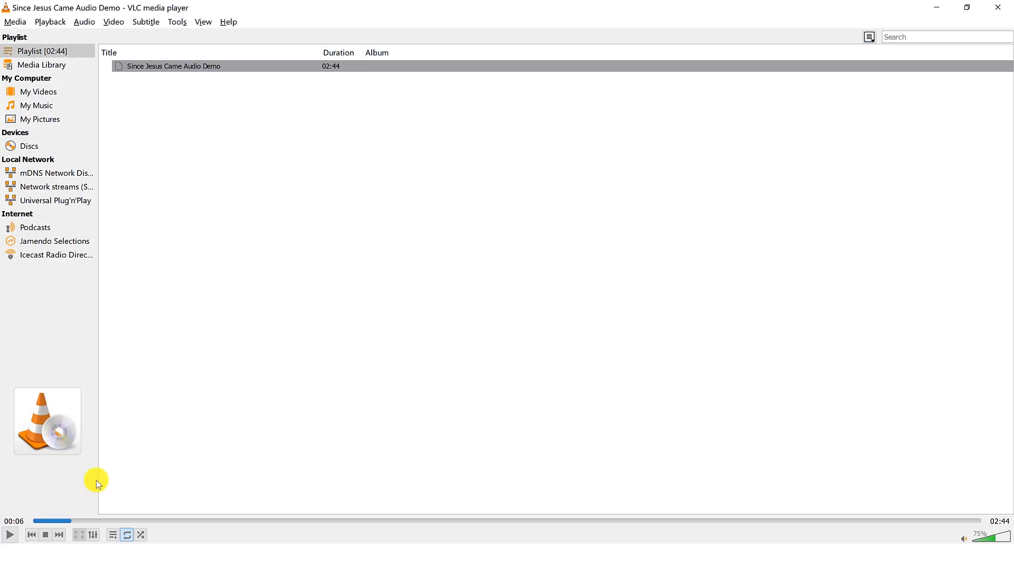
- Restart the audio demo from the beginning in VLC and page through the sheet music
{"action": "left_click", "coordinate": [42, 538]}
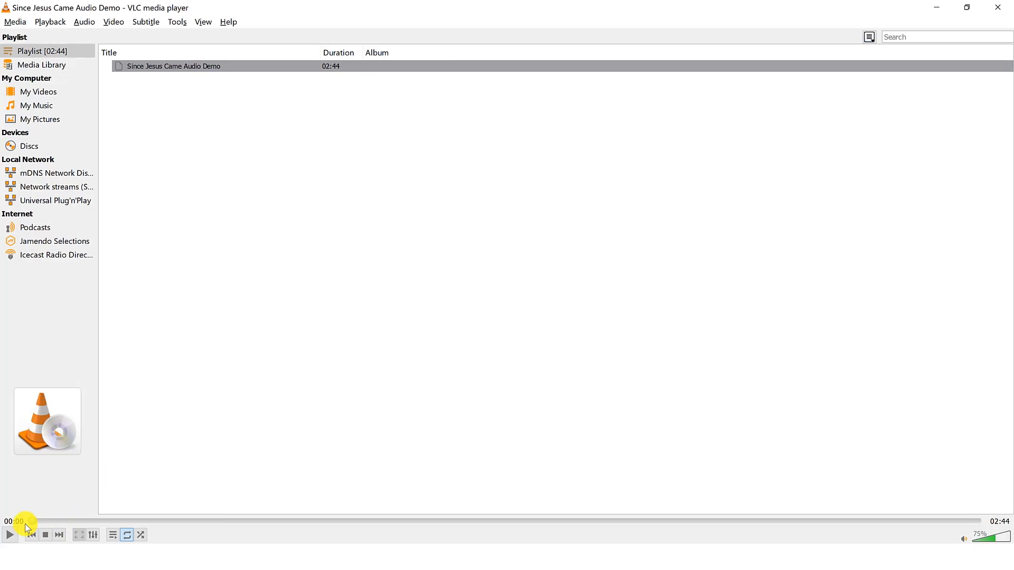
{"action": "left_click", "coordinate": [8, 536]}
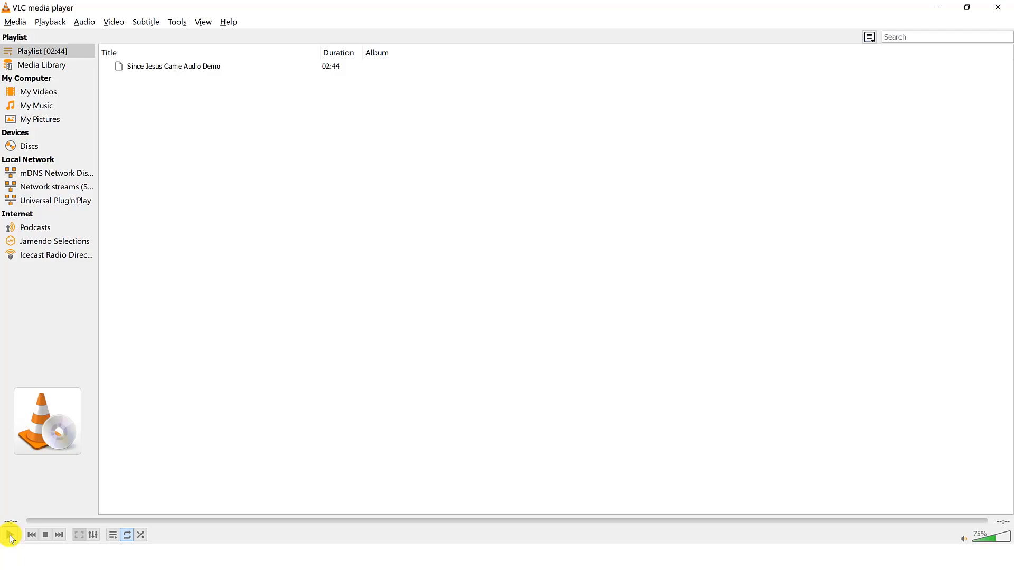
{"action": "left_click", "coordinate": [8, 534]}
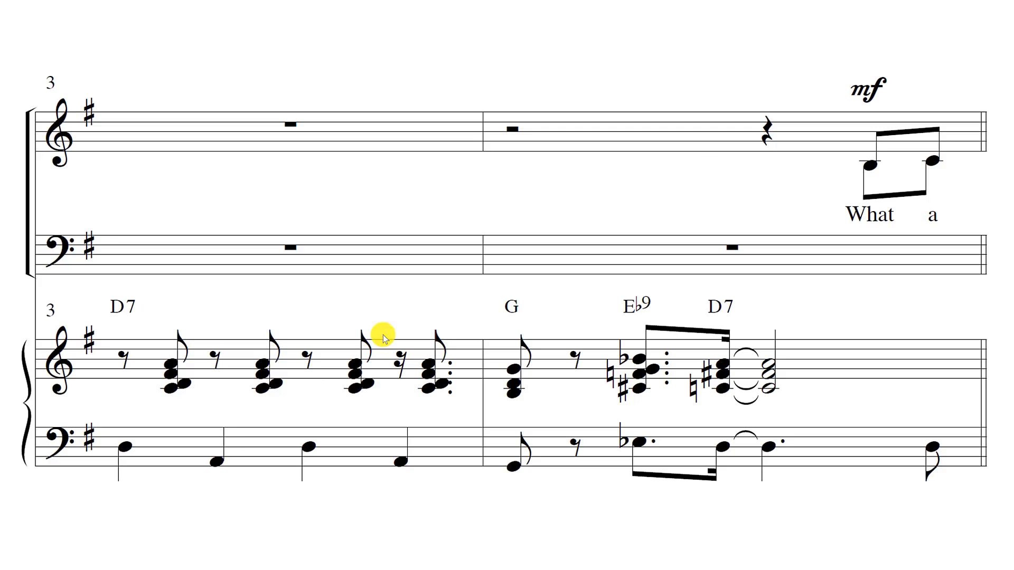
{"action": "scroll", "scroll_direction": "down", "scroll_amount": 3}
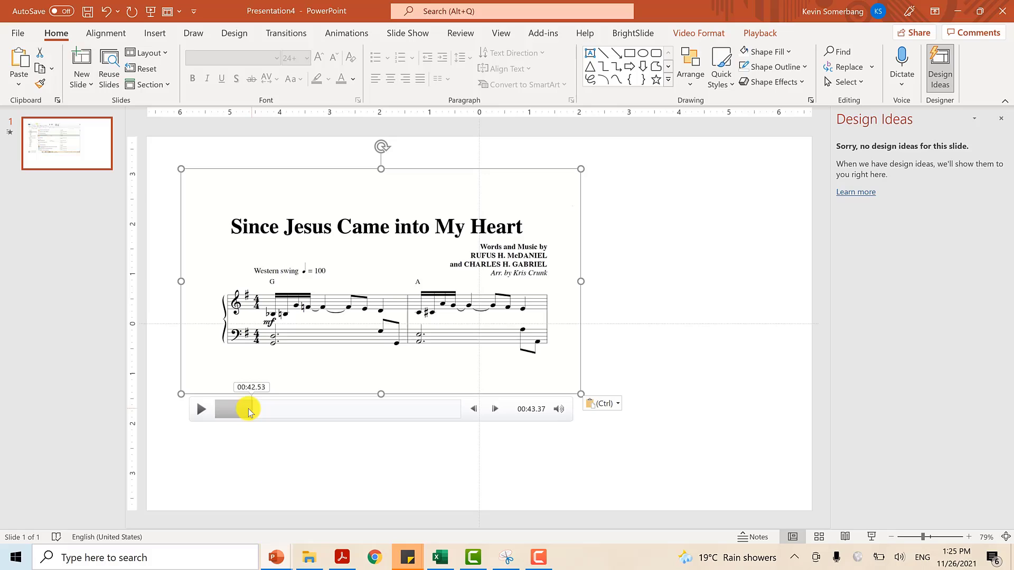
- Scrub the slide video's seek bar to find where the music begins, around 00:55.36
{"action": "left_click_drag", "start_coordinate": [249, 409], "coordinate": [271, 414]}
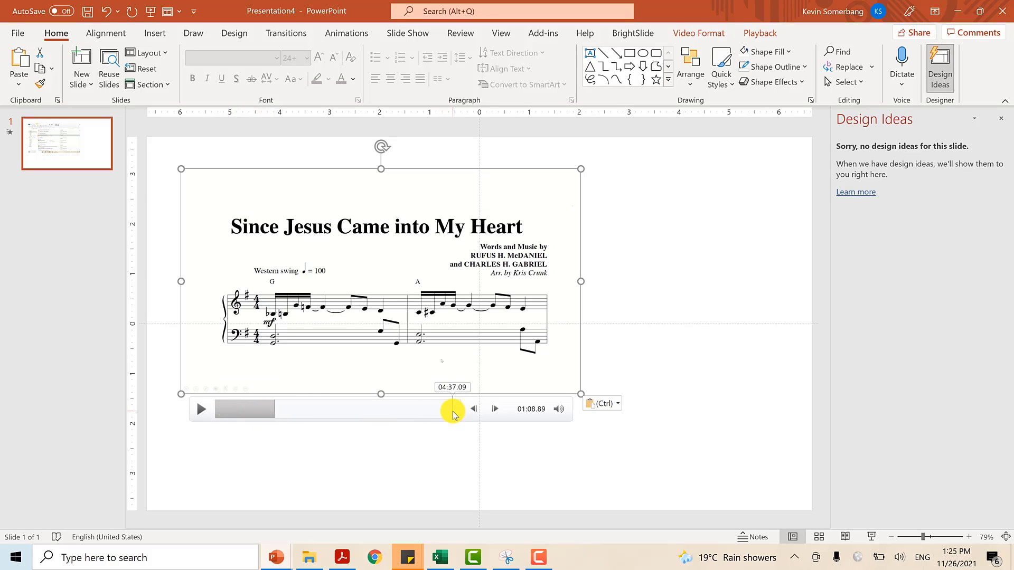
{"action": "left_click_drag", "start_coordinate": [453, 408], "coordinate": [459, 408]}
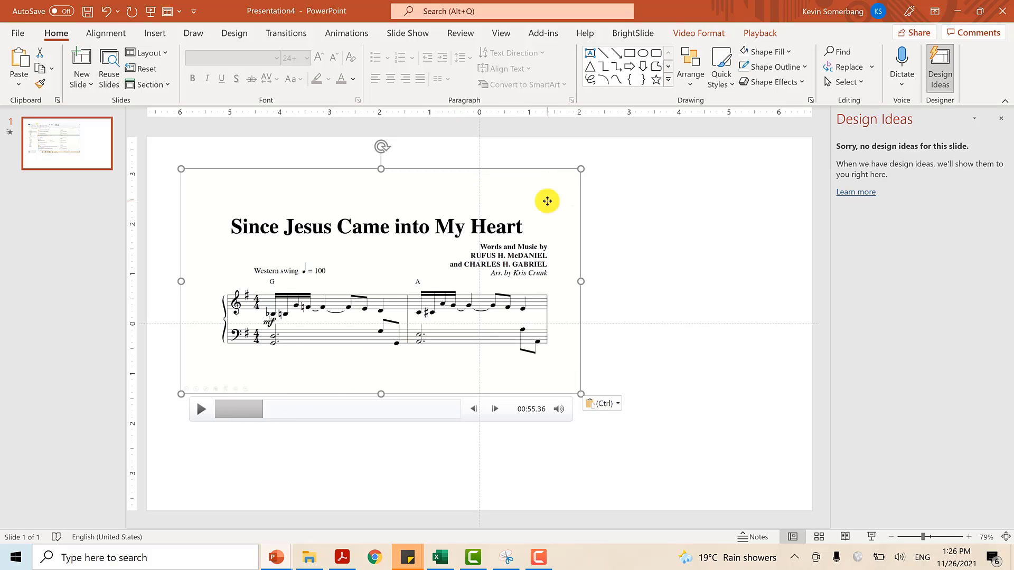
- Trim the video to run from 01:55.359 to 04:40.079, a 02:44.720 clip
{"action": "left_click", "coordinate": [760, 32]}
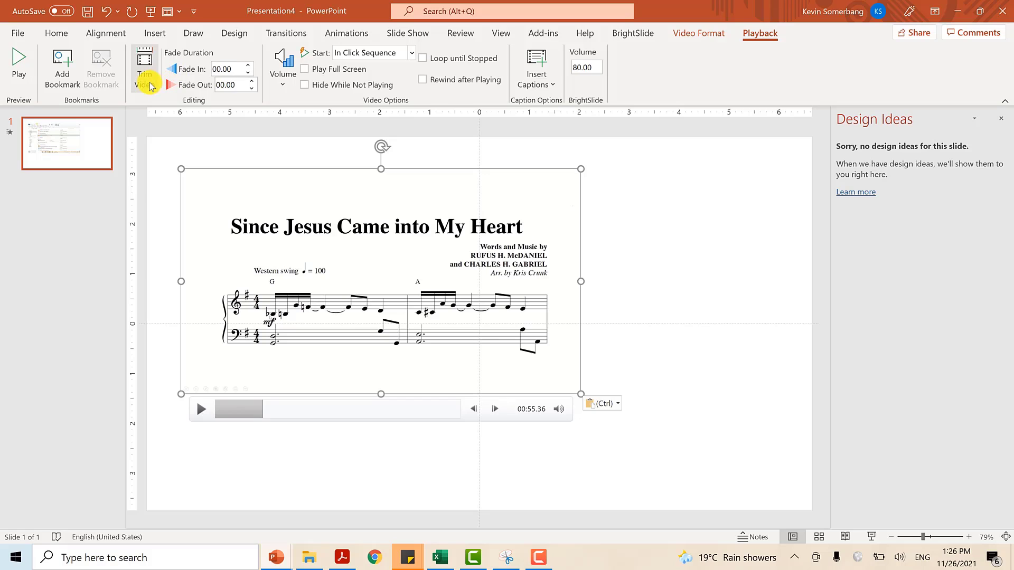
{"action": "left_click", "coordinate": [143, 63]}
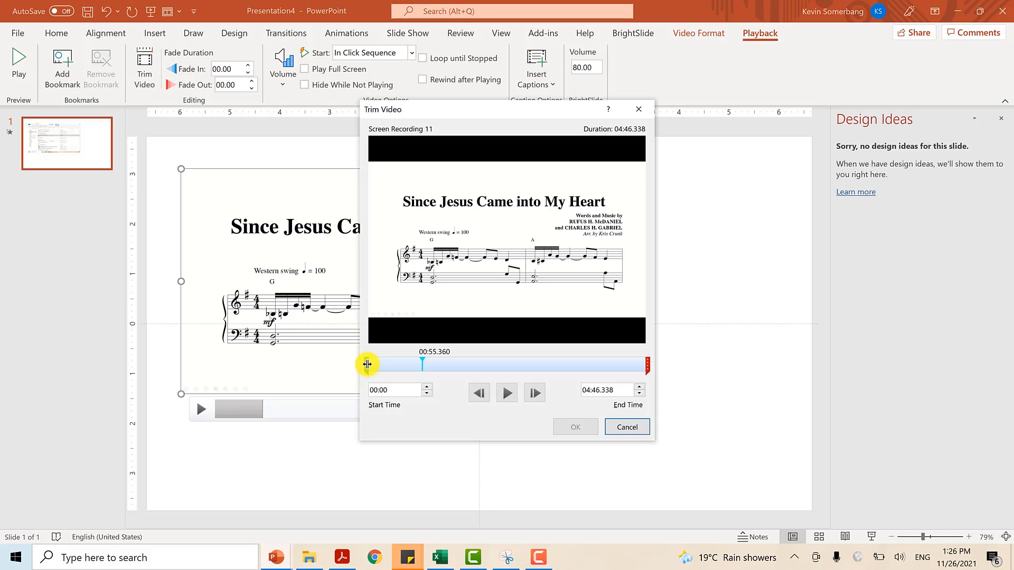
{"action": "left_click_drag", "start_coordinate": [366, 365], "coordinate": [419, 364]}
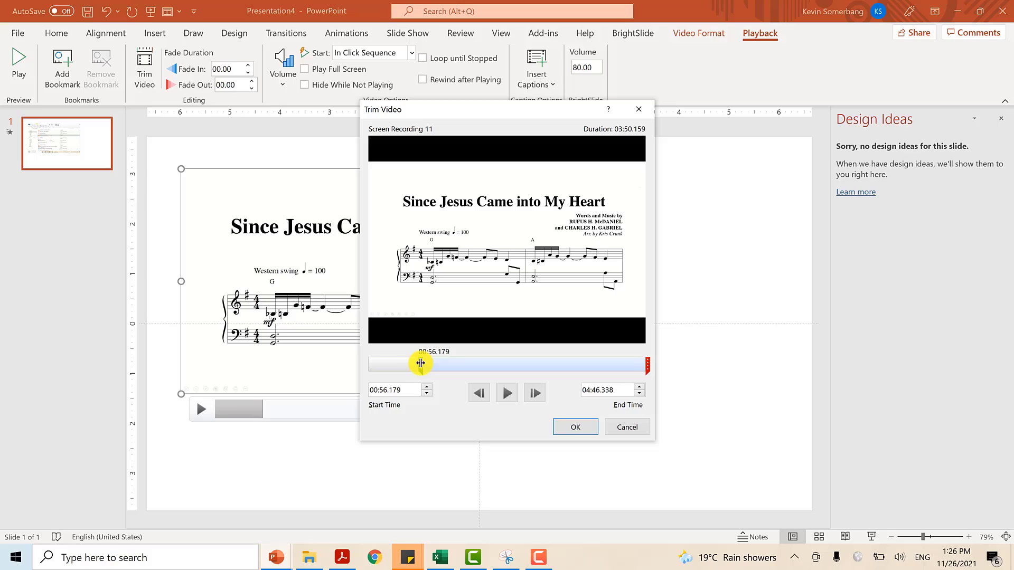
{"action": "left_click_drag", "start_coordinate": [419, 364], "coordinate": [432, 363]}
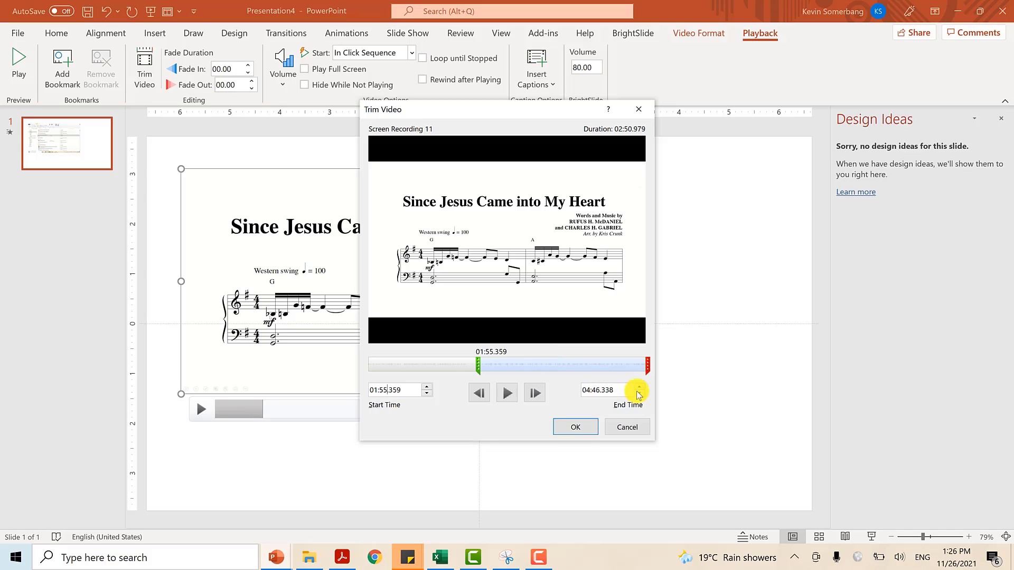
{"action": "left_click_drag", "start_coordinate": [647, 365], "coordinate": [644, 368]}
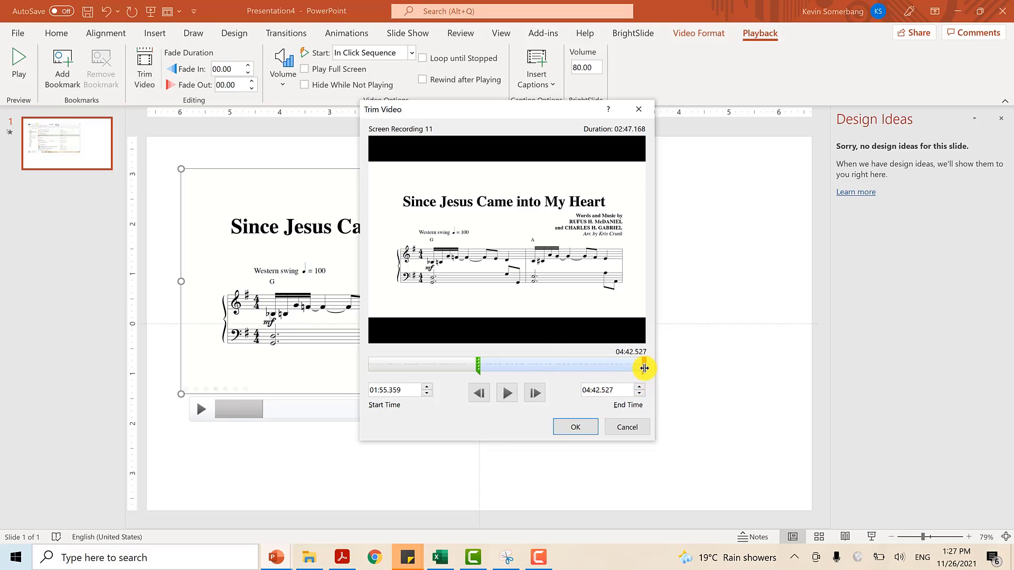
{"action": "left_click_drag", "start_coordinate": [644, 369], "coordinate": [642, 369]}
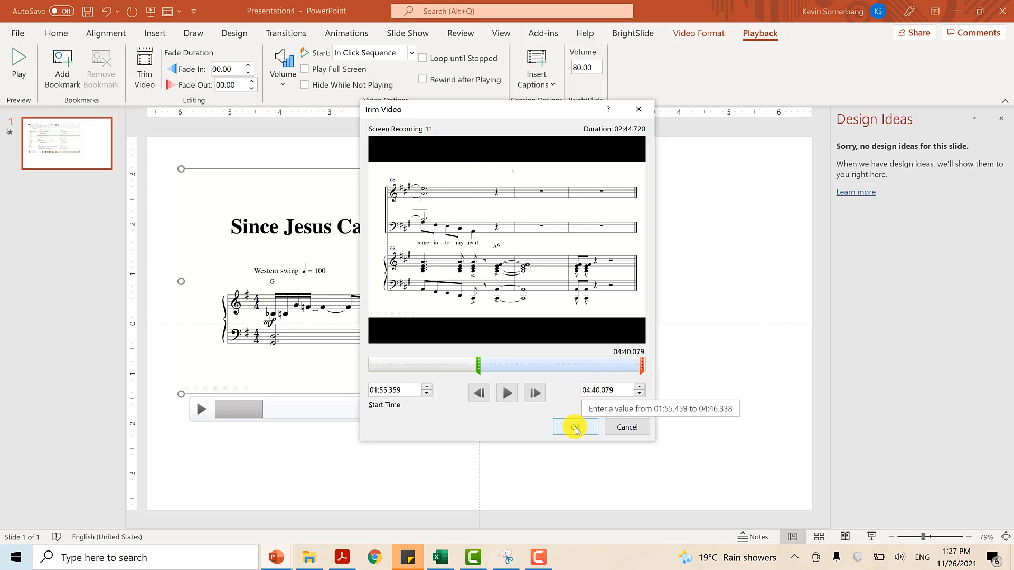
{"action": "left_click", "coordinate": [575, 427]}
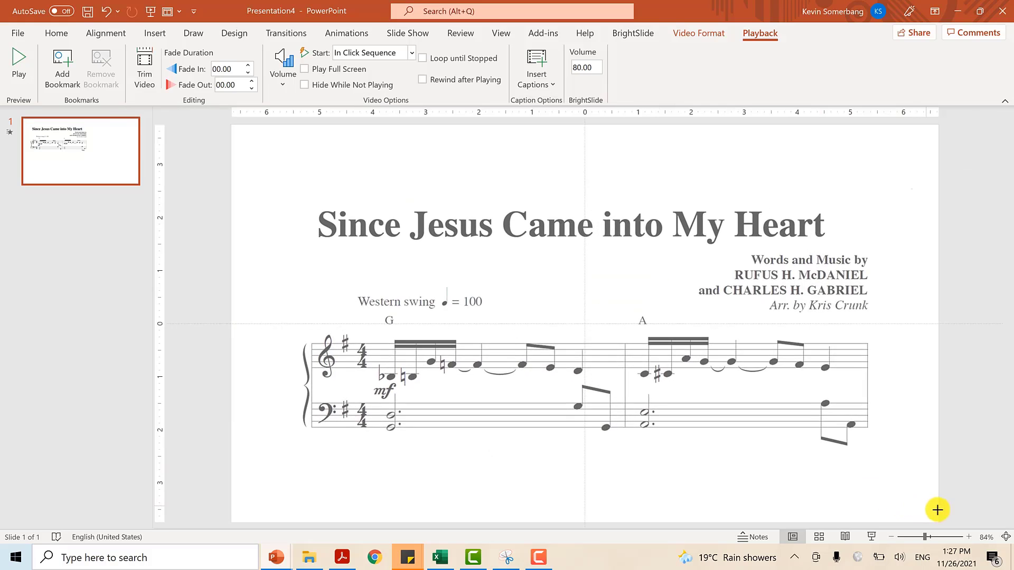
- Deselect the video and show the slide's animation settings with the audio clip added
{"action": "left_click", "coordinate": [56, 32]}
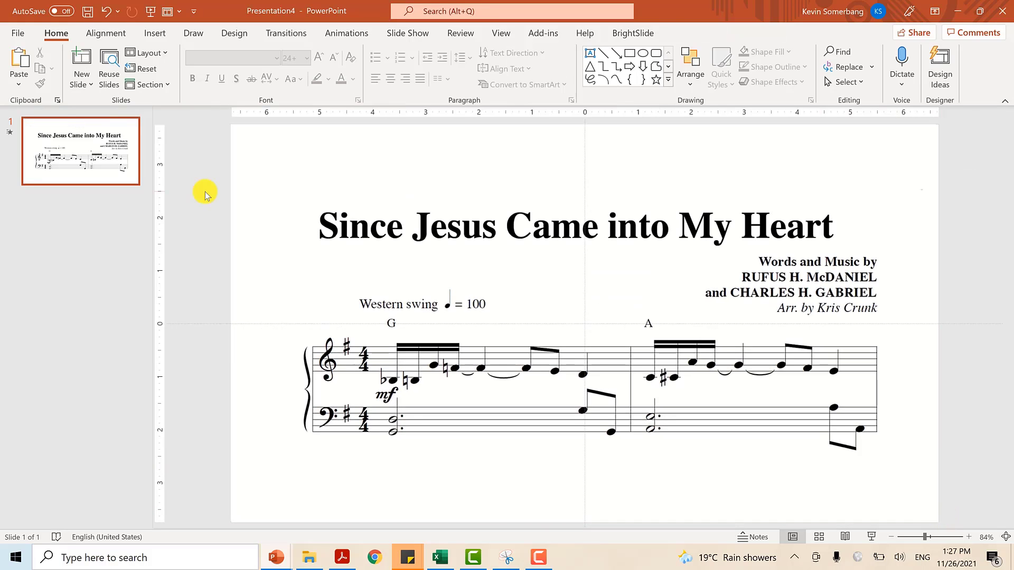
{"action": "mouse_move", "coordinate": [201, 182]}
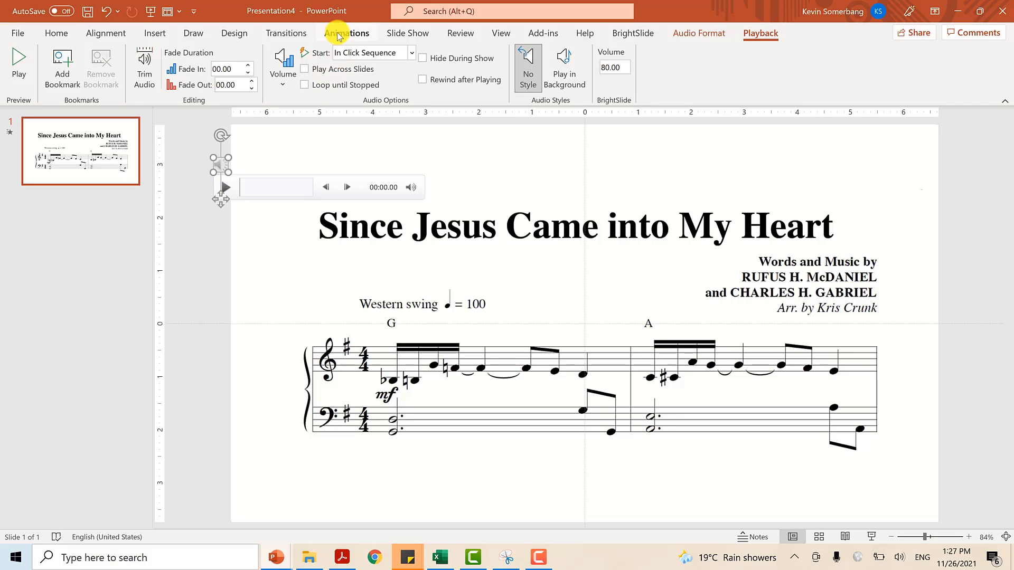
{"action": "left_click", "coordinate": [733, 53]}
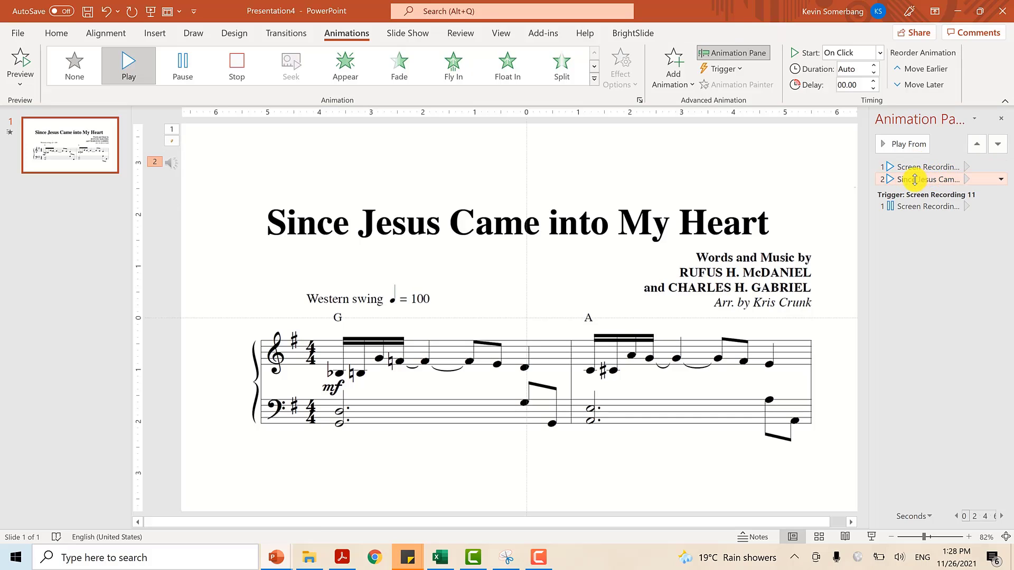
{"action": "mouse_move", "coordinate": [909, 178]}
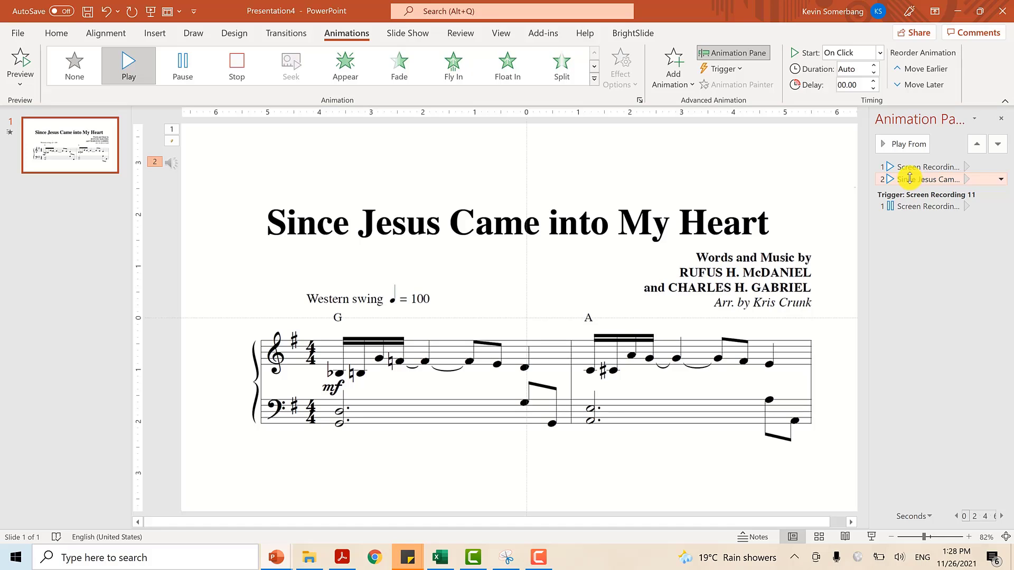
{"action": "mouse_move", "coordinate": [839, 53]}
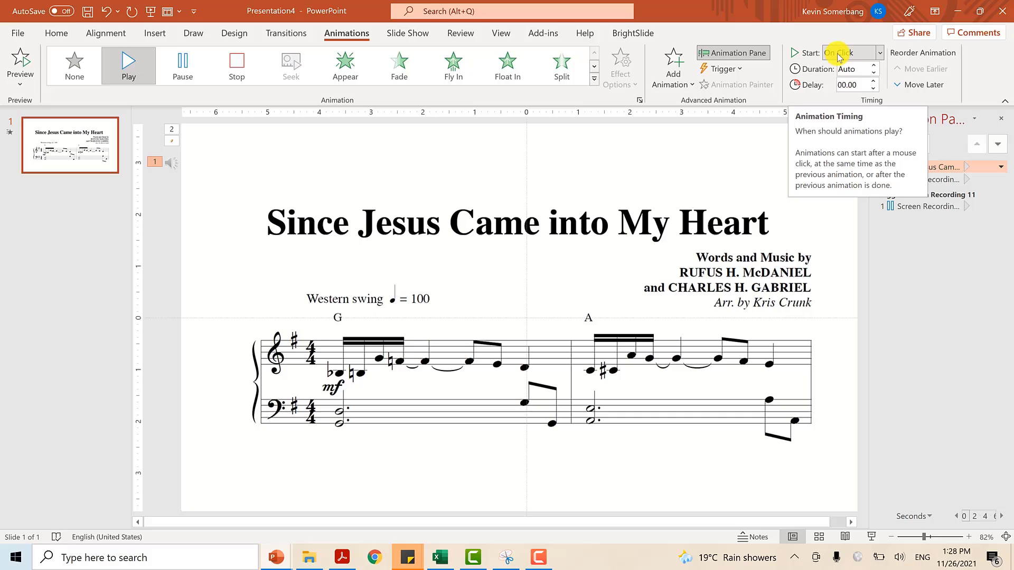
- Set the song audio animation to start After Previous so it plays automatically
{"action": "left_click", "coordinate": [878, 52]}
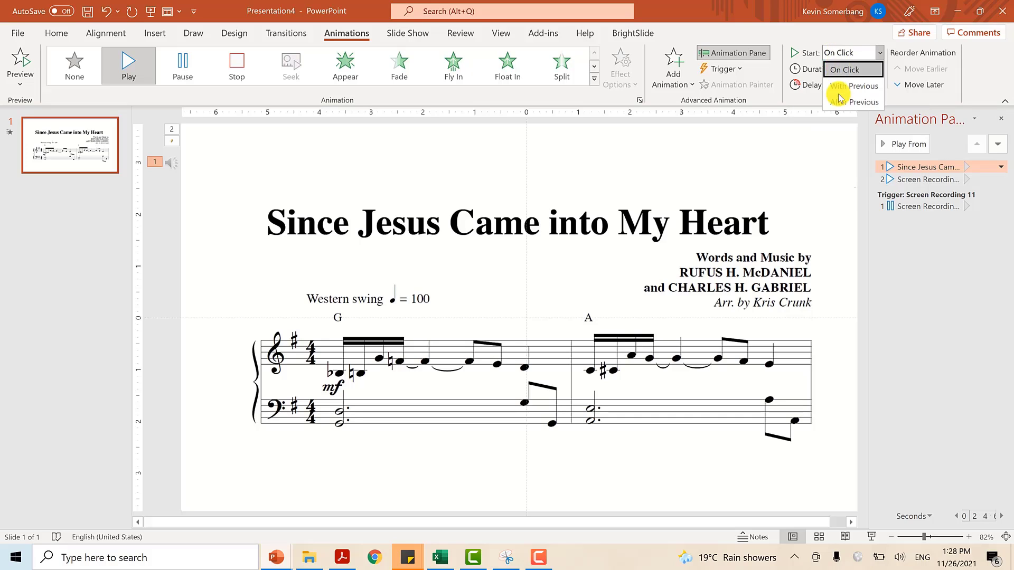
{"action": "left_click", "coordinate": [863, 102]}
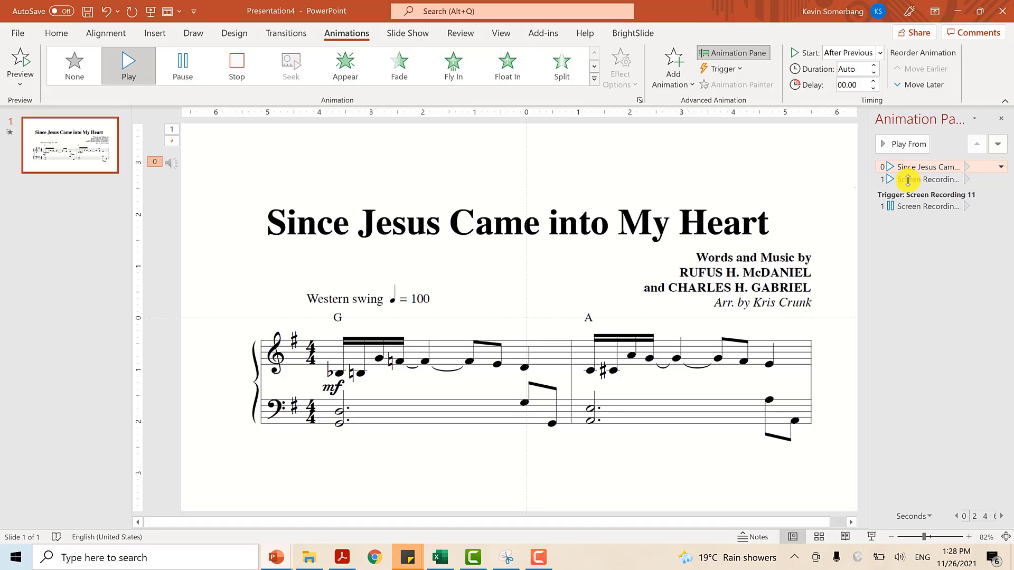
{"action": "left_click", "coordinate": [927, 180]}
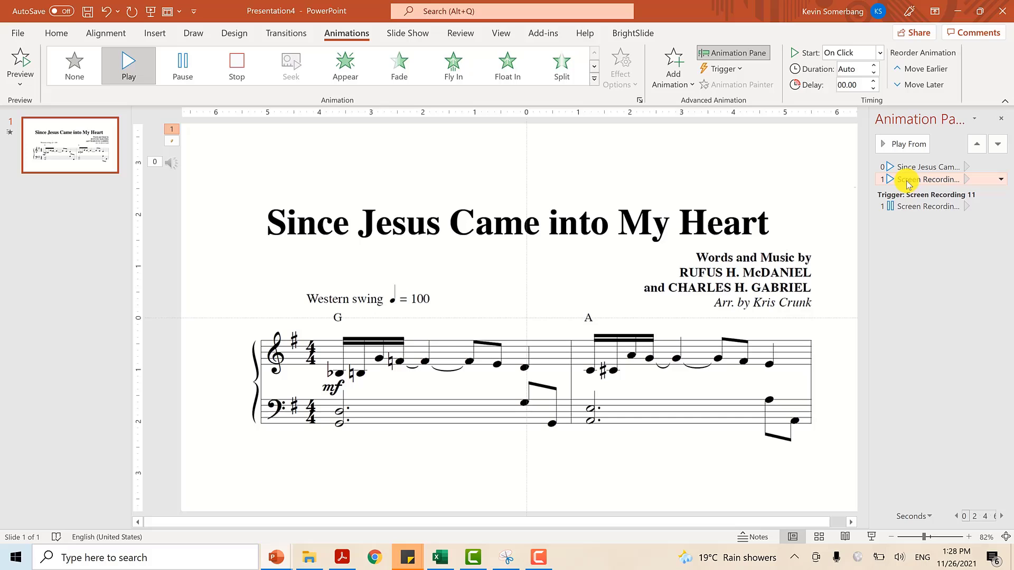
{"action": "left_click", "coordinate": [931, 167]}
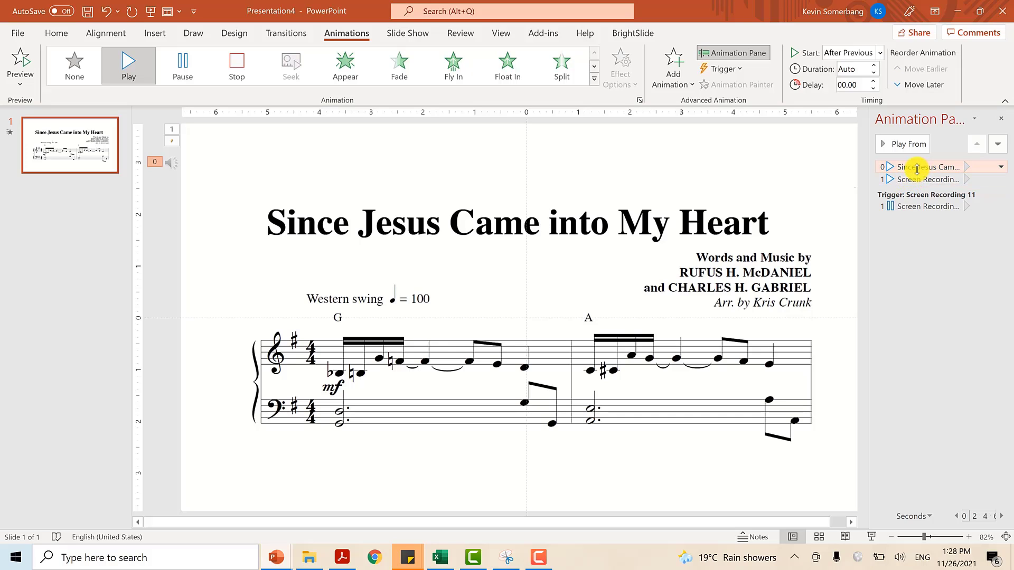
- Set the Screen Recording animation to start With Previous, alongside the audio
{"action": "left_click", "coordinate": [879, 53]}
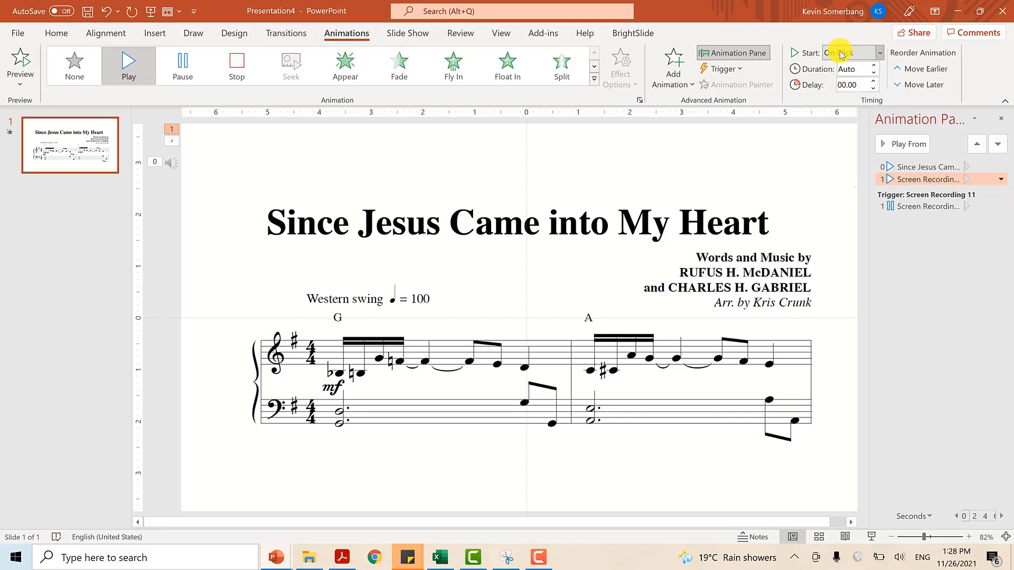
{"action": "left_click", "coordinate": [879, 53]}
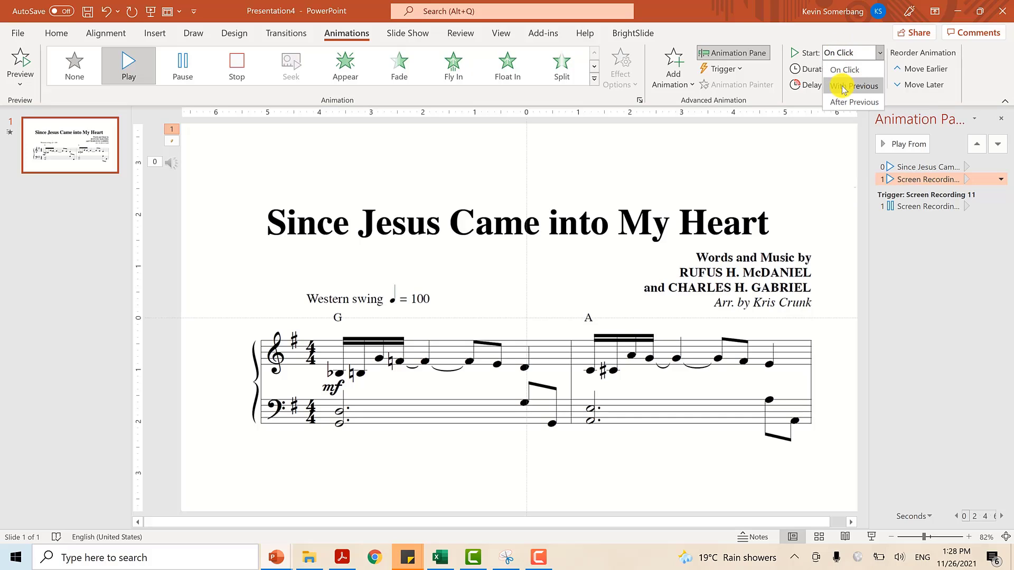
{"action": "left_click", "coordinate": [856, 85]}
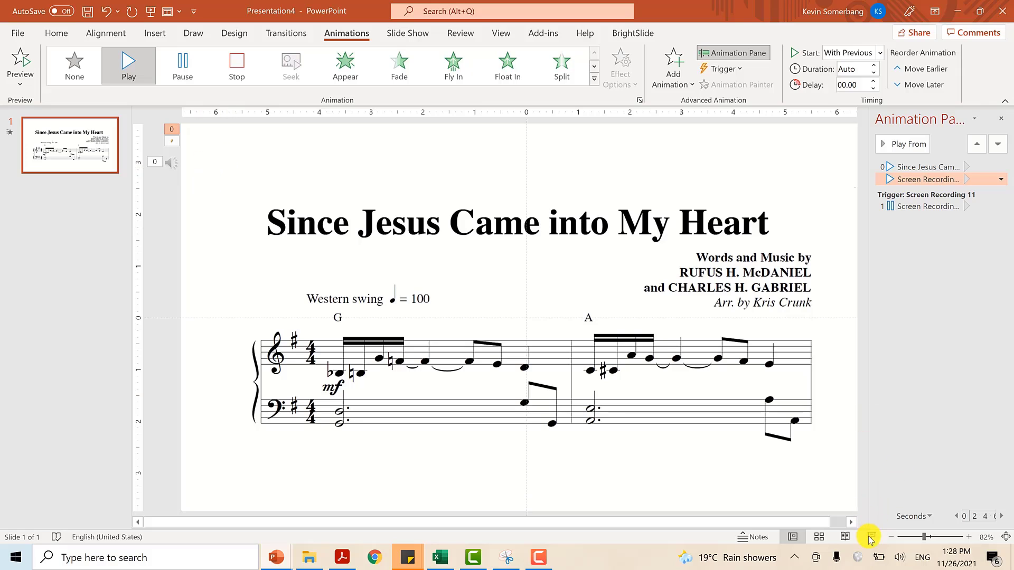
{"action": "mouse_move", "coordinate": [871, 536]}
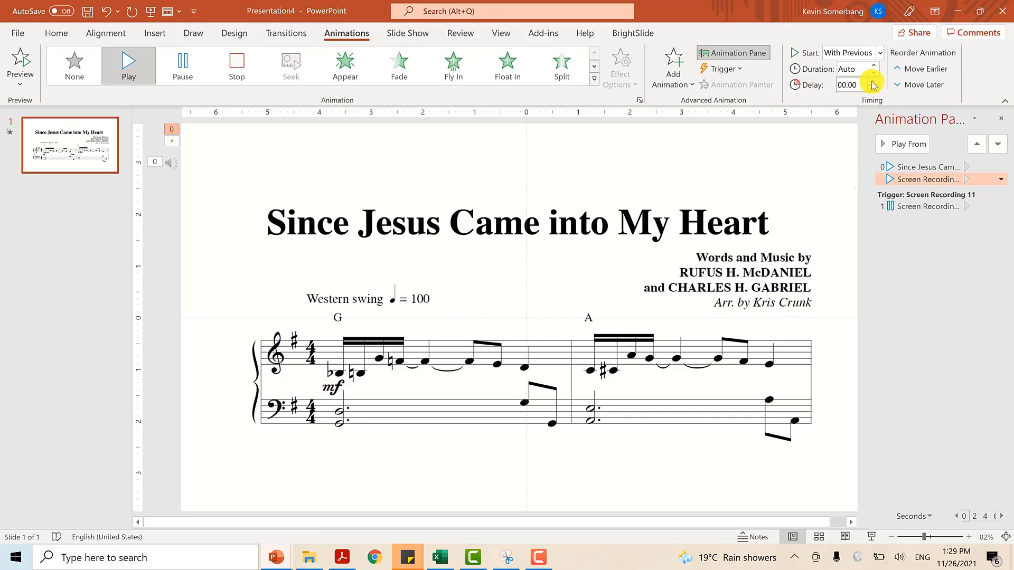
- Raise the Screen Recording's animation delay to 02.75 seconds and deselect the video
{"action": "left_click", "coordinate": [871, 82]}
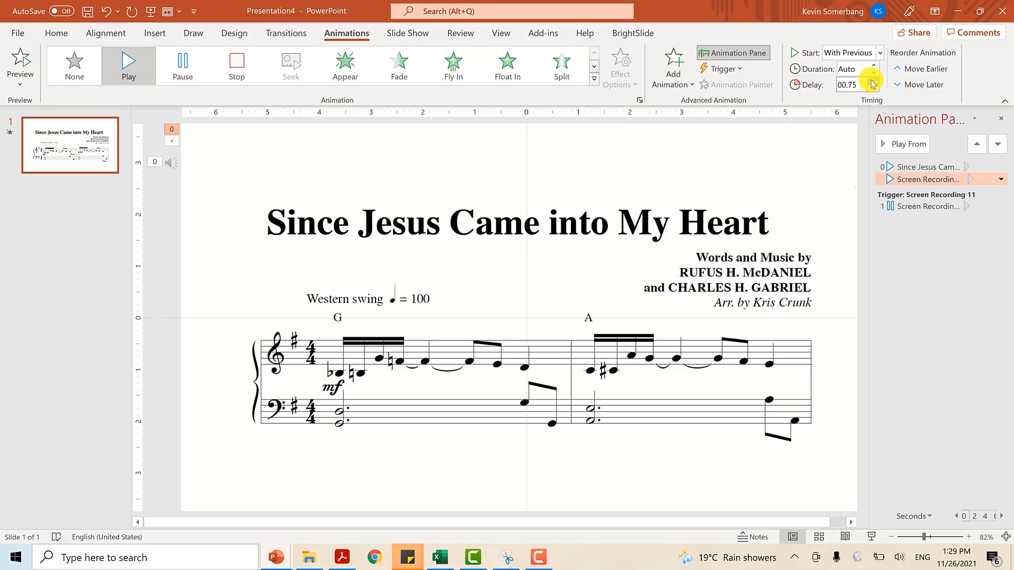
{"action": "left_click", "coordinate": [873, 80]}
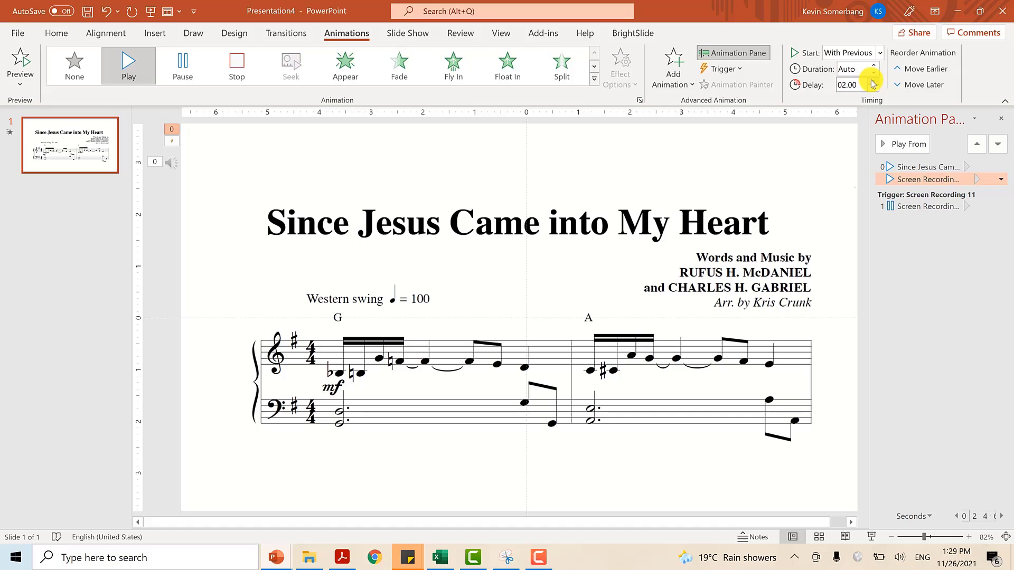
{"action": "left_click", "coordinate": [871, 80]}
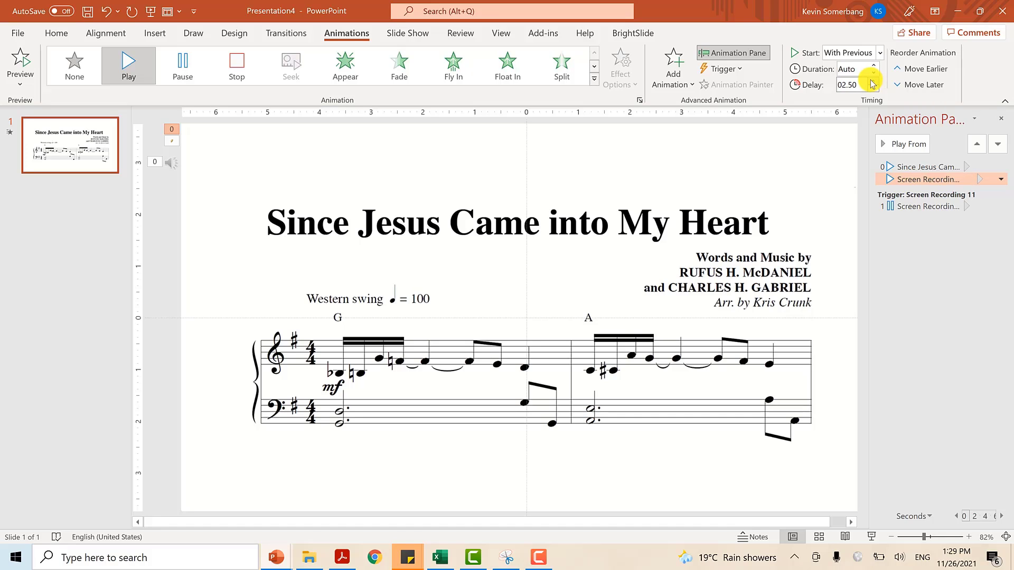
{"action": "mouse_move", "coordinate": [873, 537]}
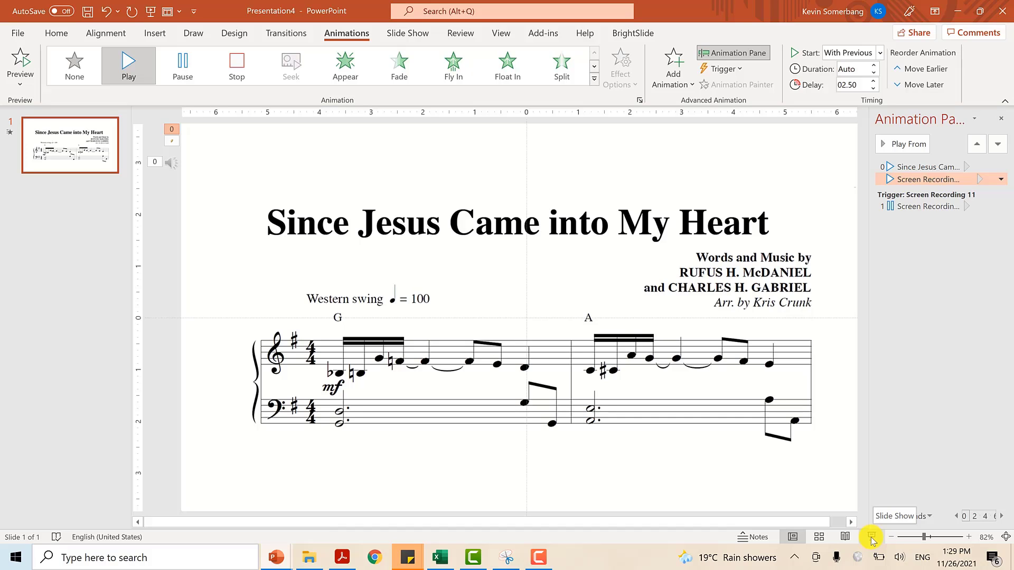
{"action": "mouse_move", "coordinate": [875, 84]}
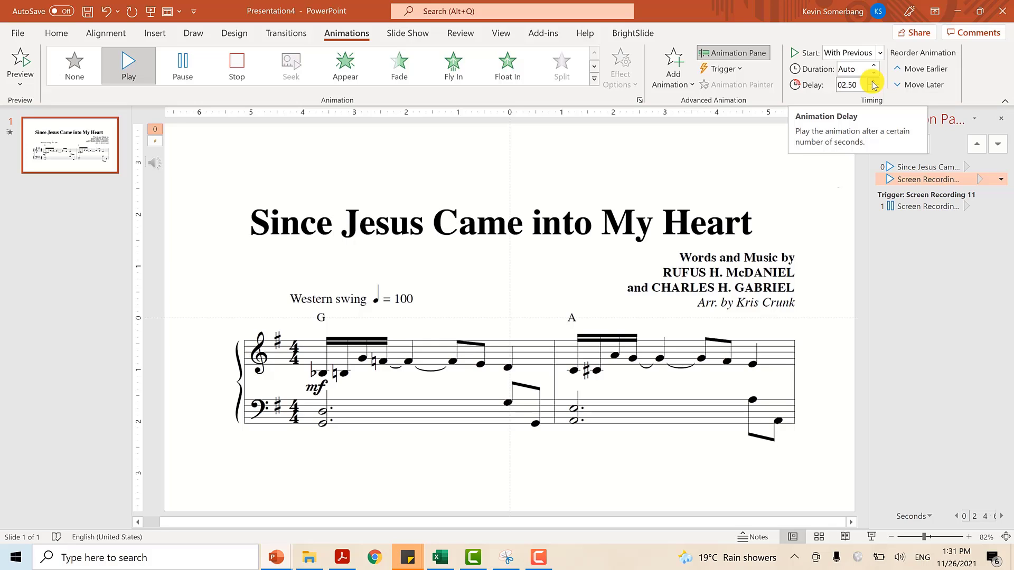
{"action": "left_click", "coordinate": [872, 80]}
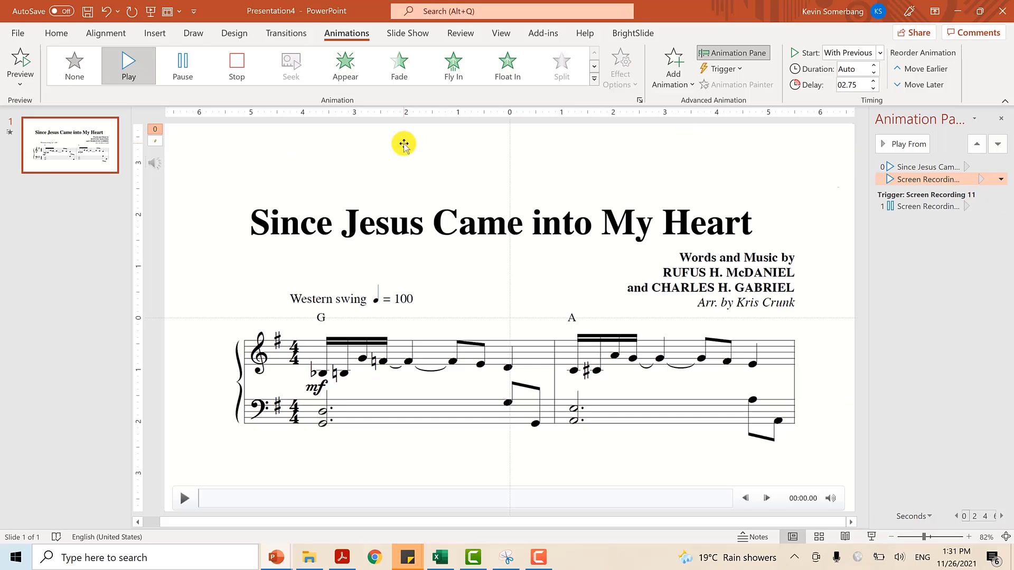
{"action": "mouse_move", "coordinate": [781, 475]}
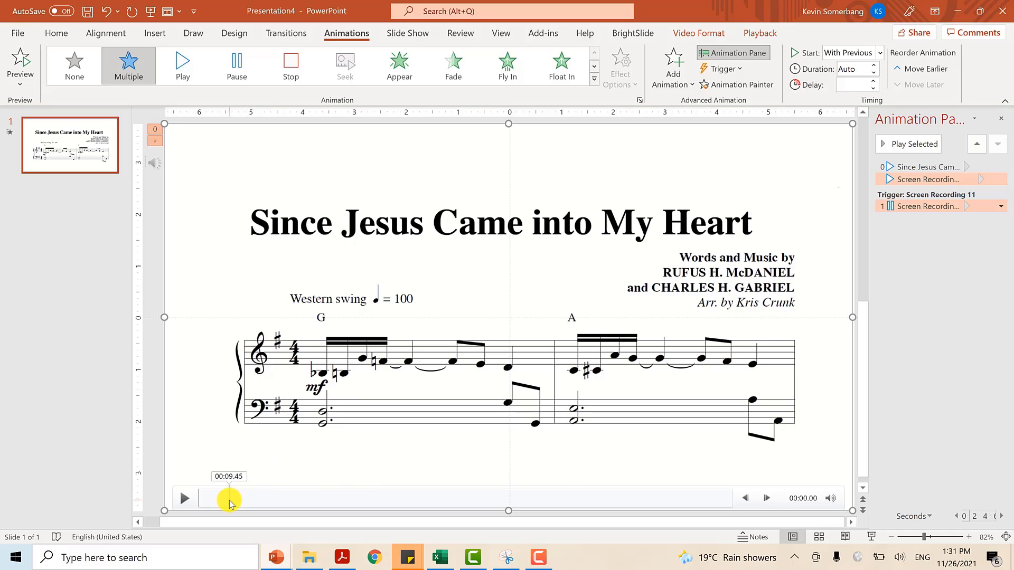
{"action": "left_click", "coordinate": [830, 499]}
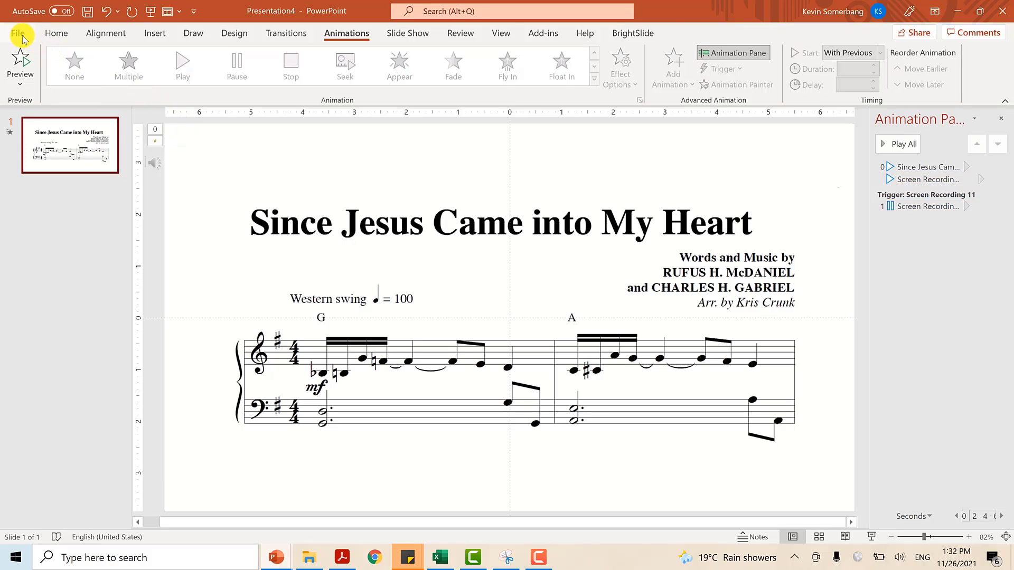
- Export the presentation as the MP4 video 'Since Jesus CAme Into My Heart Choir Guide'
{"action": "left_click", "coordinate": [20, 33]}
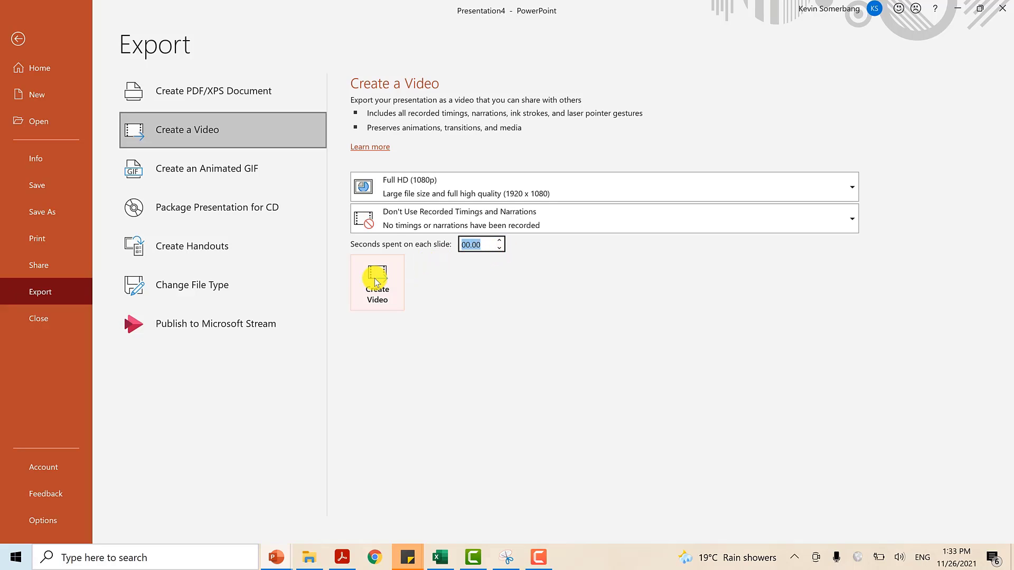
{"action": "left_click", "coordinate": [377, 282]}
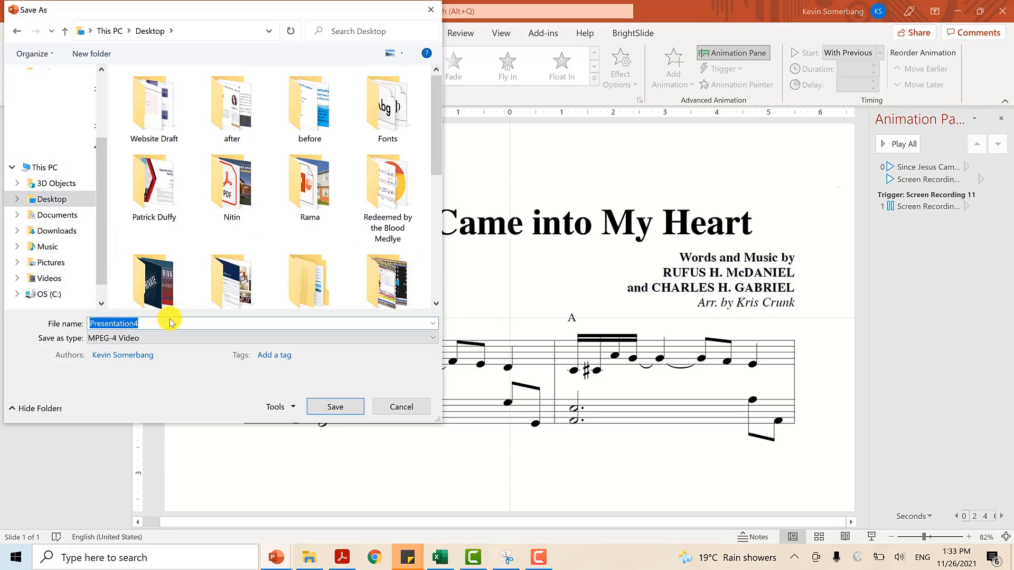
{"action": "type", "text": "Since Jesus"}
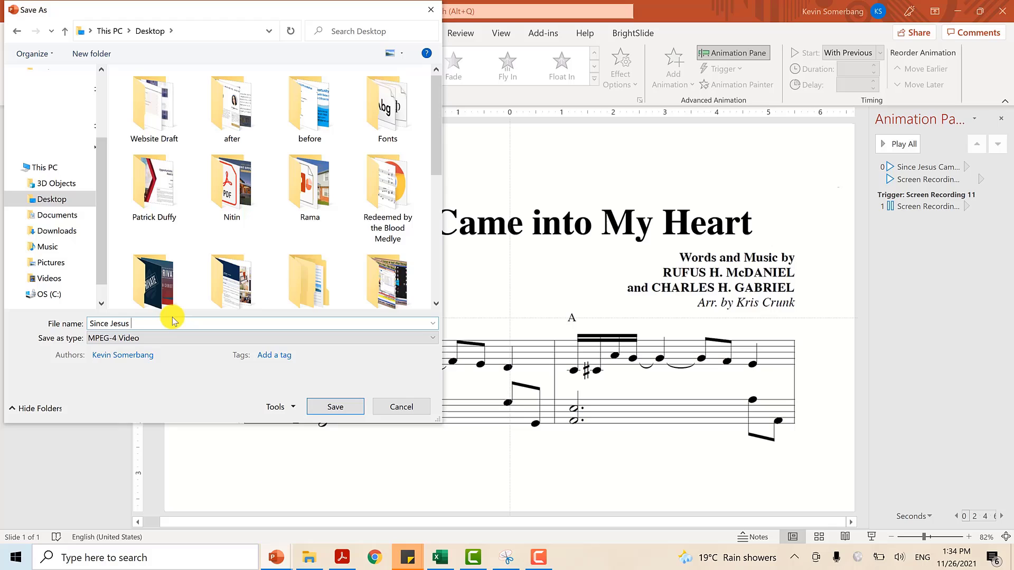
{"action": "type", "text": "CAme Into My Heart"}
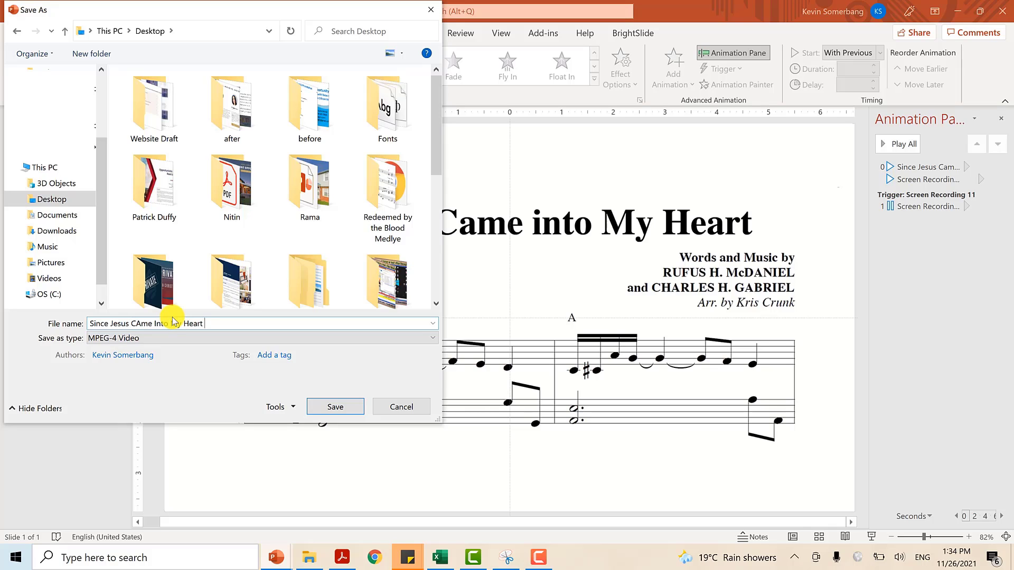
{"action": "type", "text": "Choir Guide"}
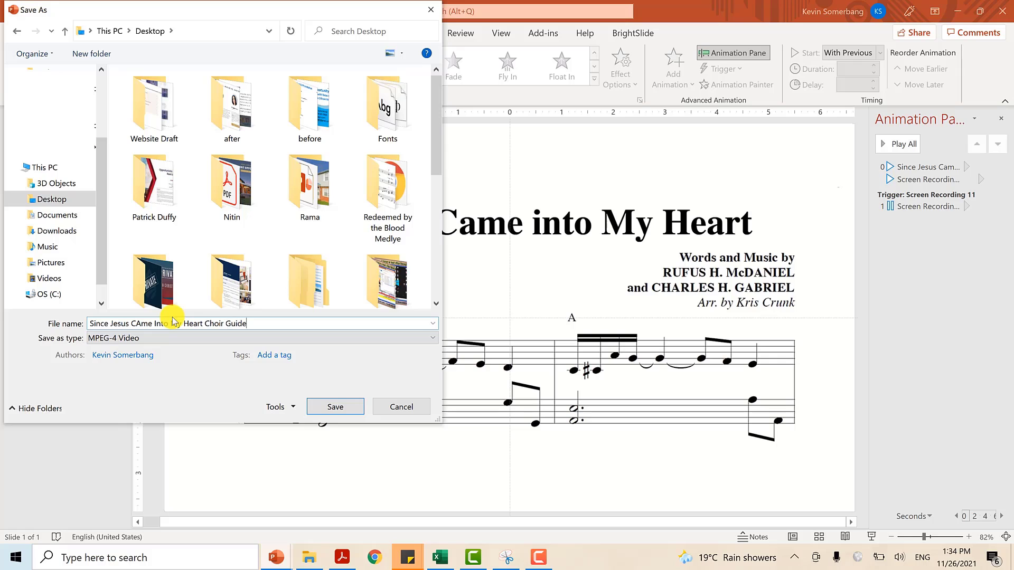
{"action": "left_click", "coordinate": [335, 407]}
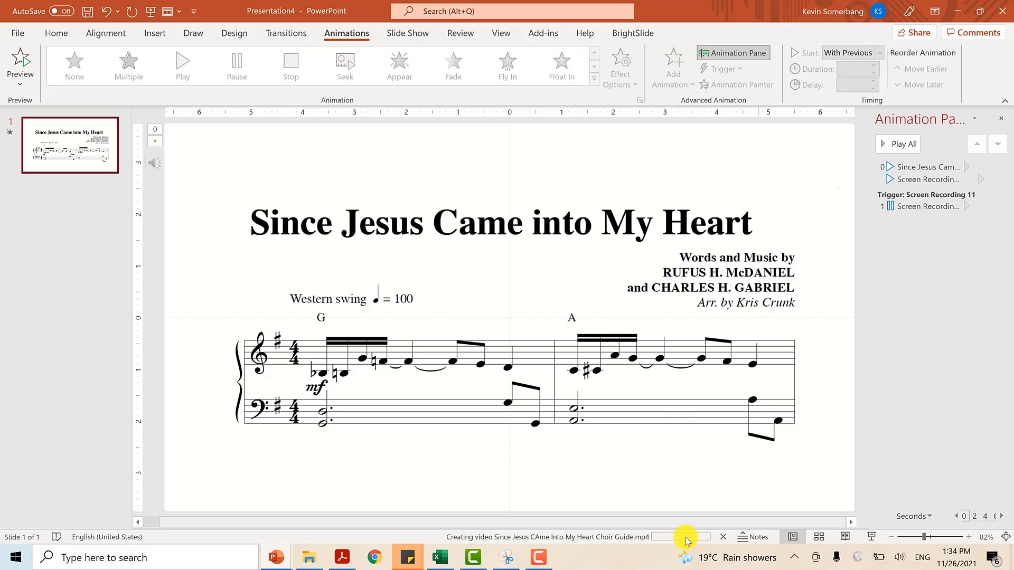
{"action": "mouse_move", "coordinate": [695, 541]}
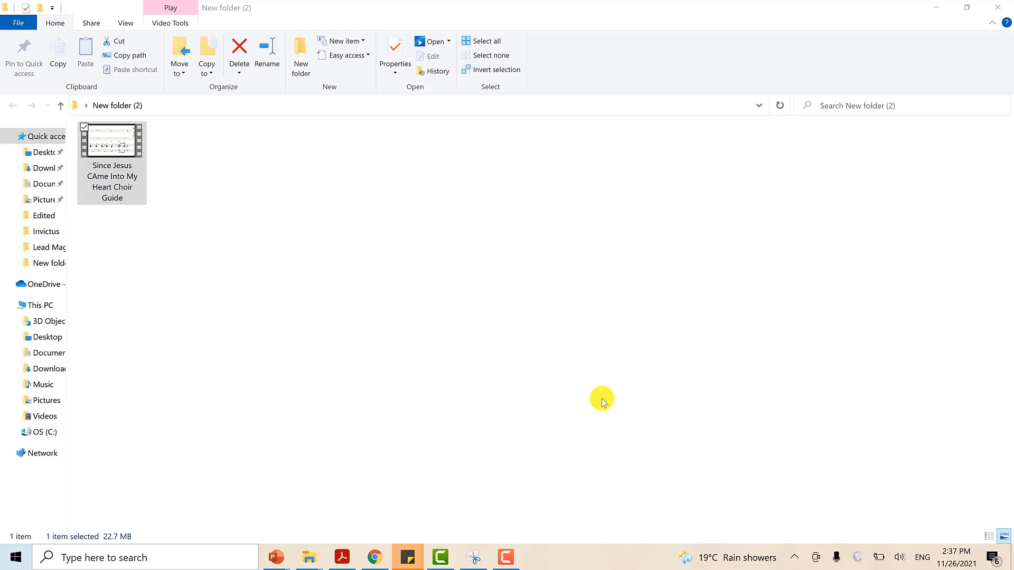
- Open the exported Choir Guide video from New folder (2) in File Explorer
{"action": "left_click", "coordinate": [114, 144]}
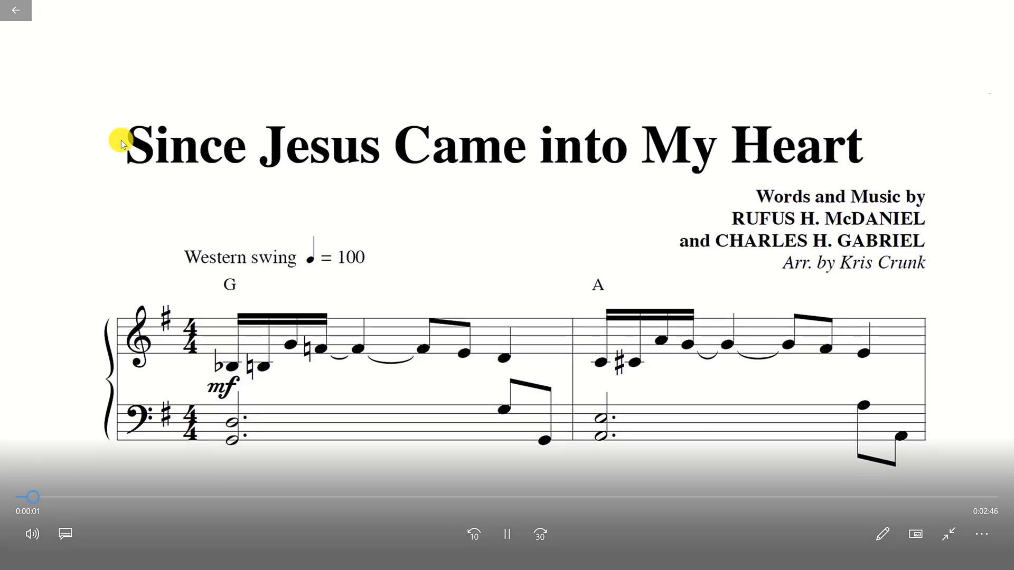
- Seek the Movies & TV playback to the video's final bars at measure 68
{"action": "scroll", "scroll_direction": "down", "scroll_amount": 3}
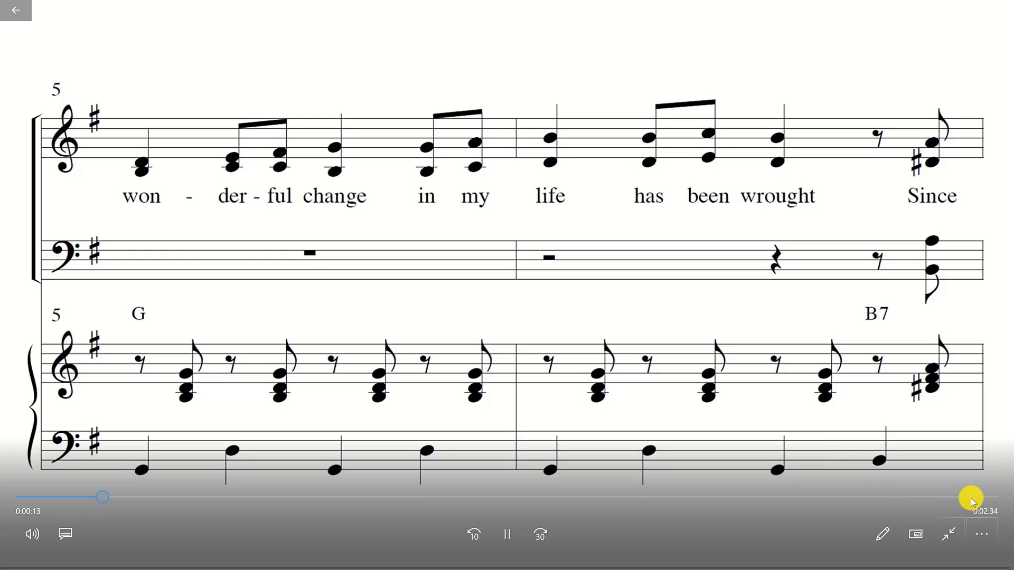
{"action": "left_click_drag", "start_coordinate": [103, 496], "coordinate": [963, 500]}
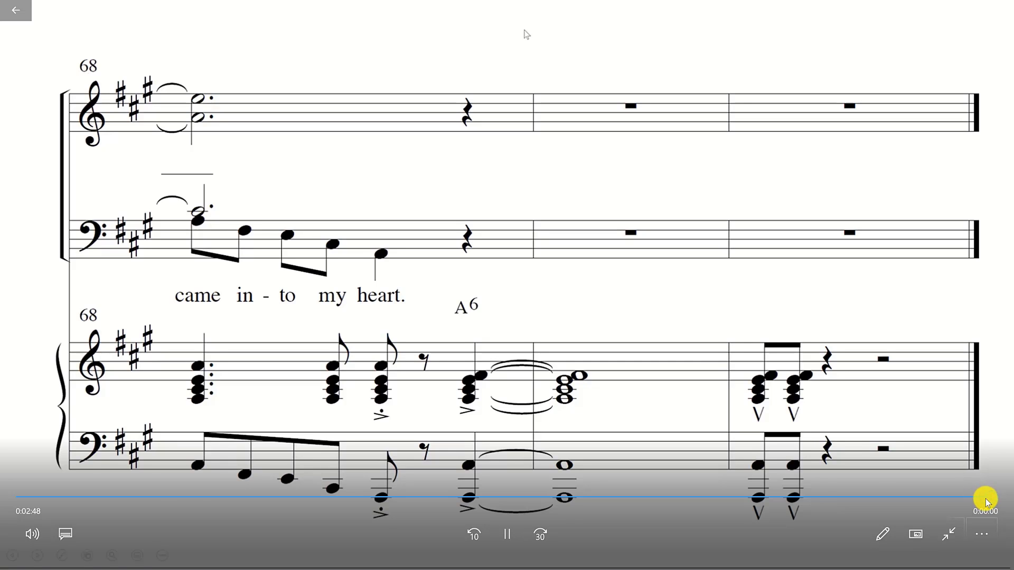
{"action": "left_click", "coordinate": [507, 534]}
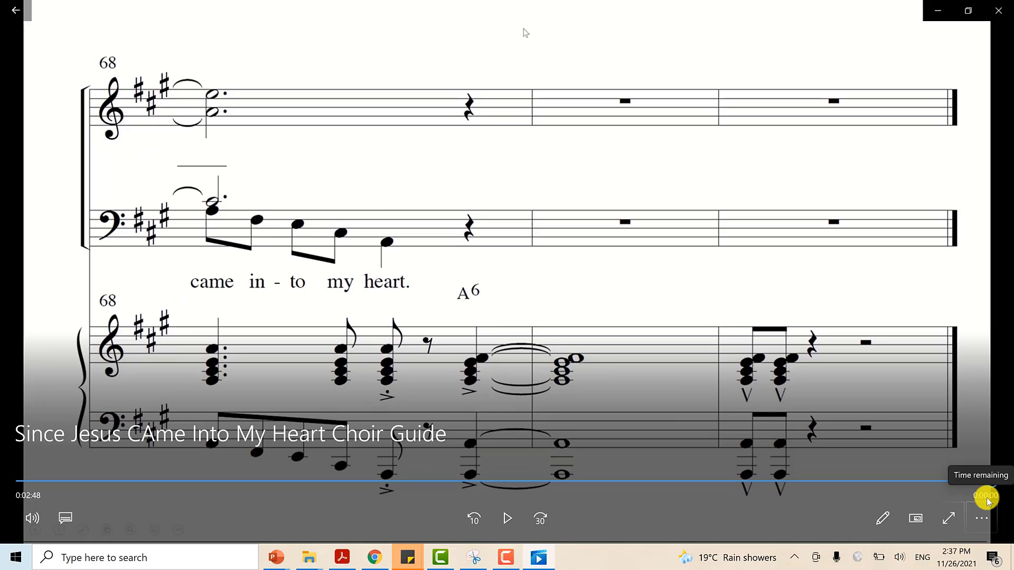